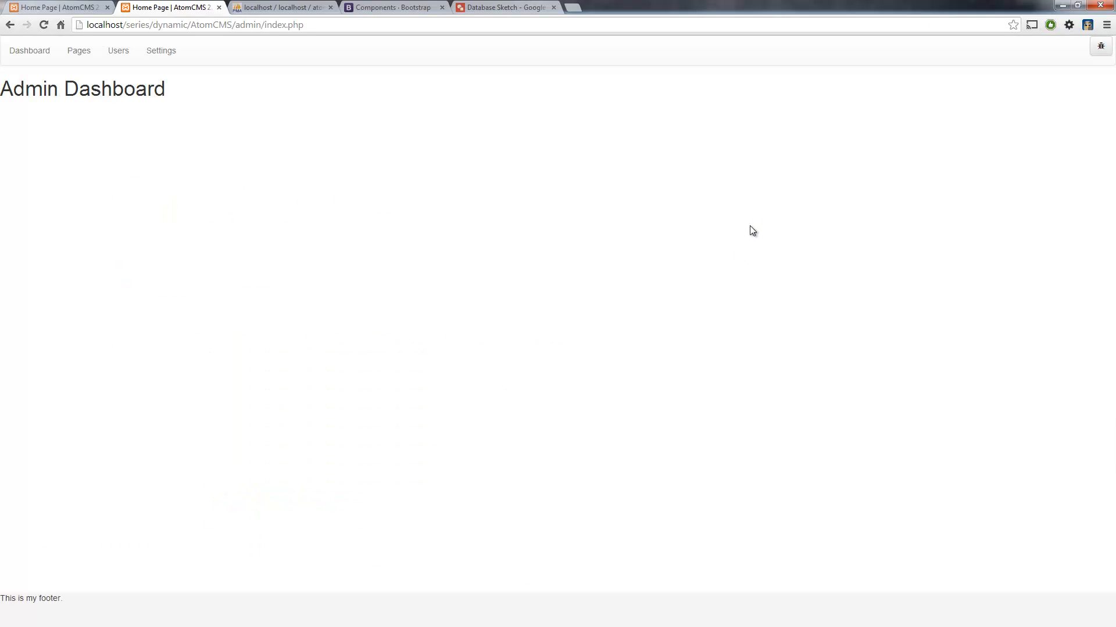
pyautogui.moveTo(513, 183)
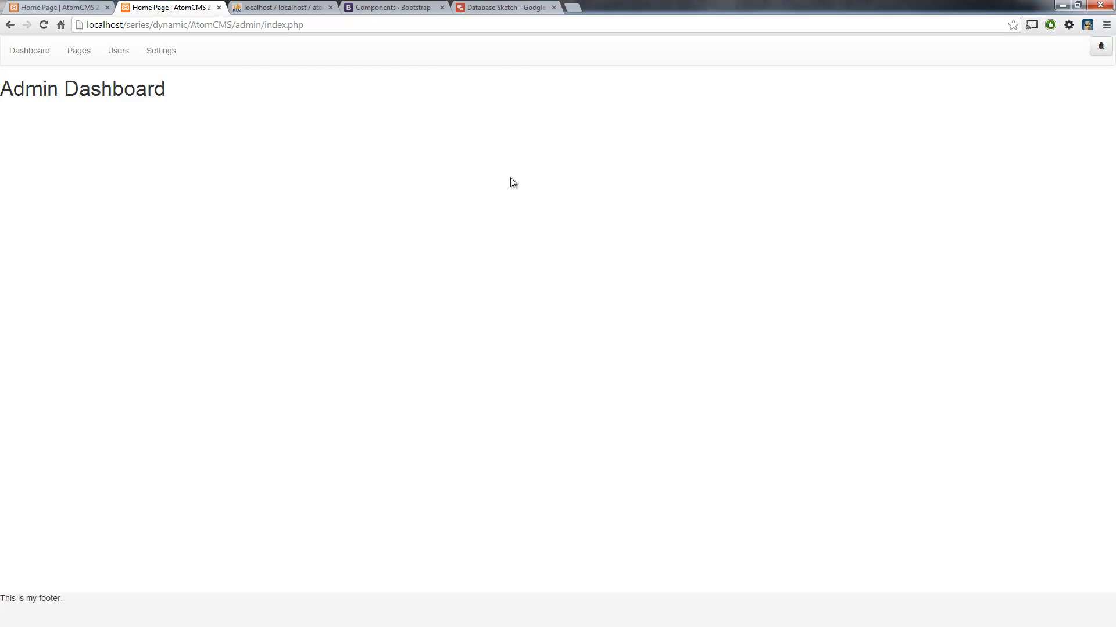
pyautogui.moveTo(288, 128)
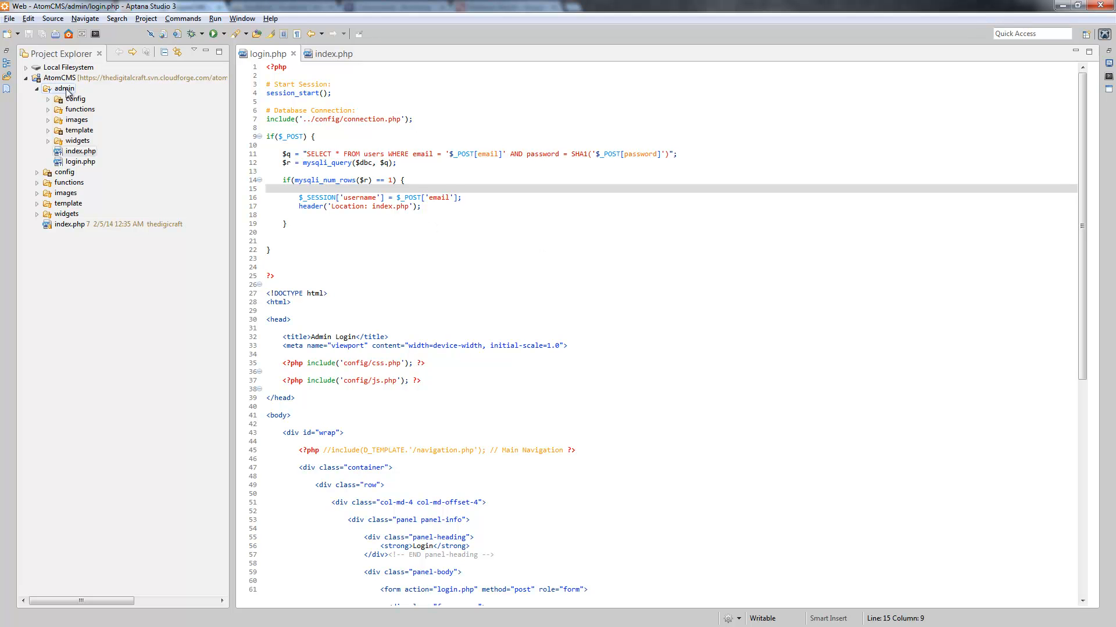
# Step: Create a new logout.php file inside the admin folder via New > File
pyautogui.rightClick(64, 87)
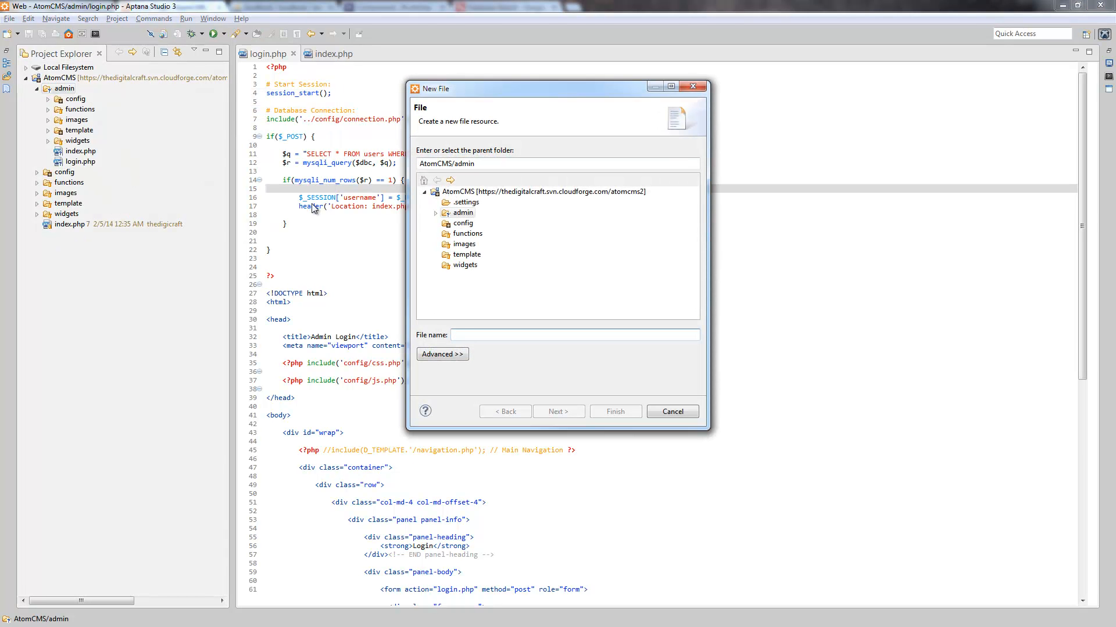
pyautogui.write('loug')
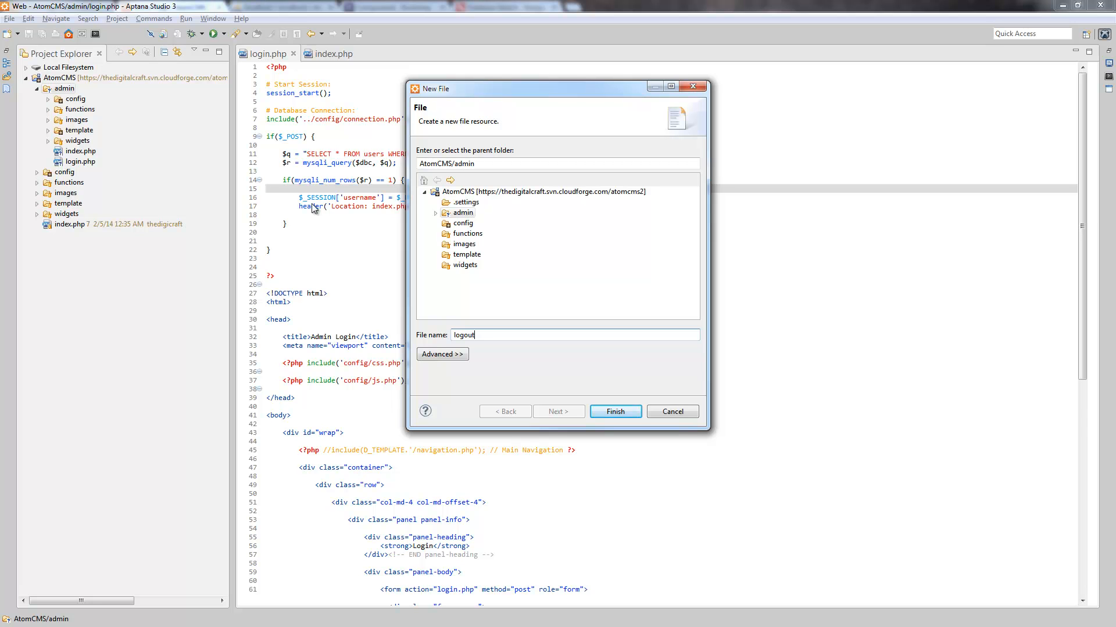
pyautogui.write('.php')
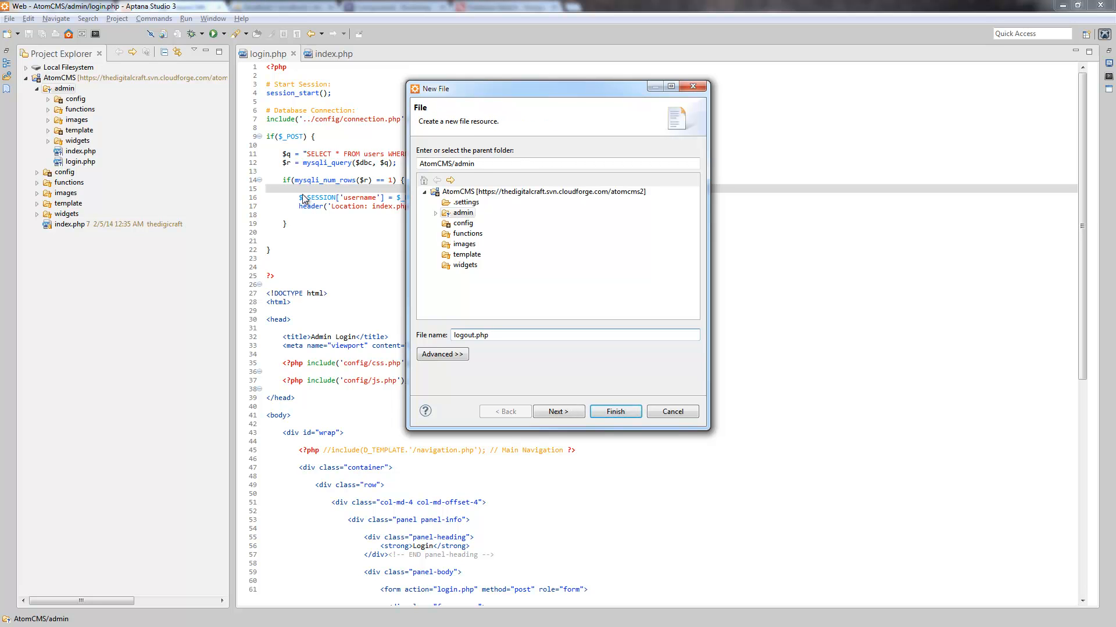
pyautogui.click(614, 412)
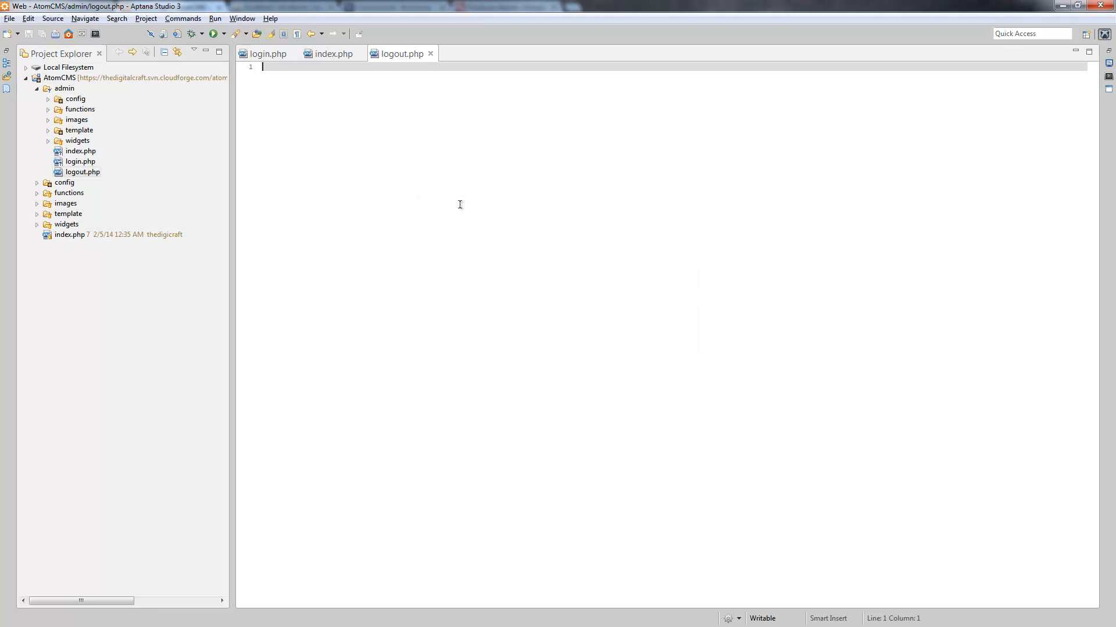
pyautogui.moveTo(331, 185)
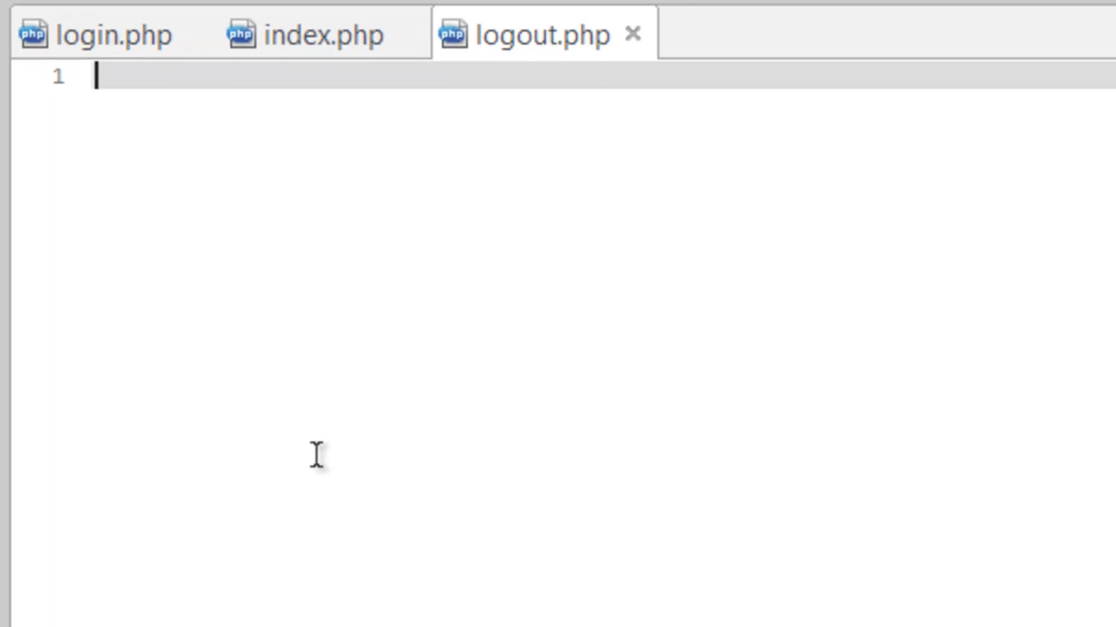
# Step: Write a <?php block with a '# Start Session:' comment and session_start();
pyautogui.write('<?php')
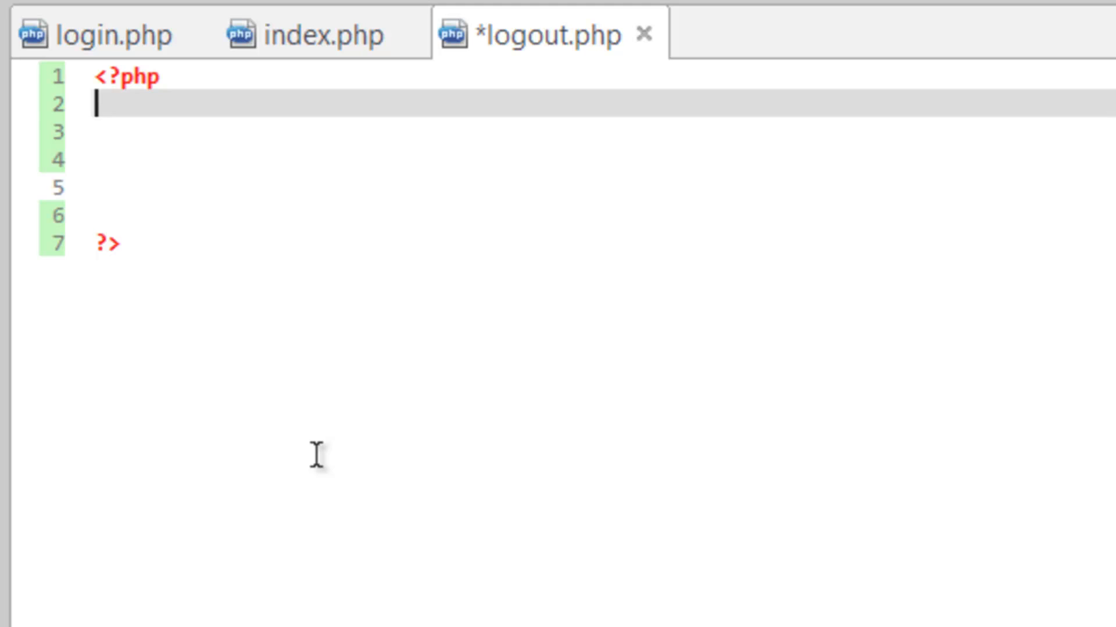
pyautogui.write('# S')
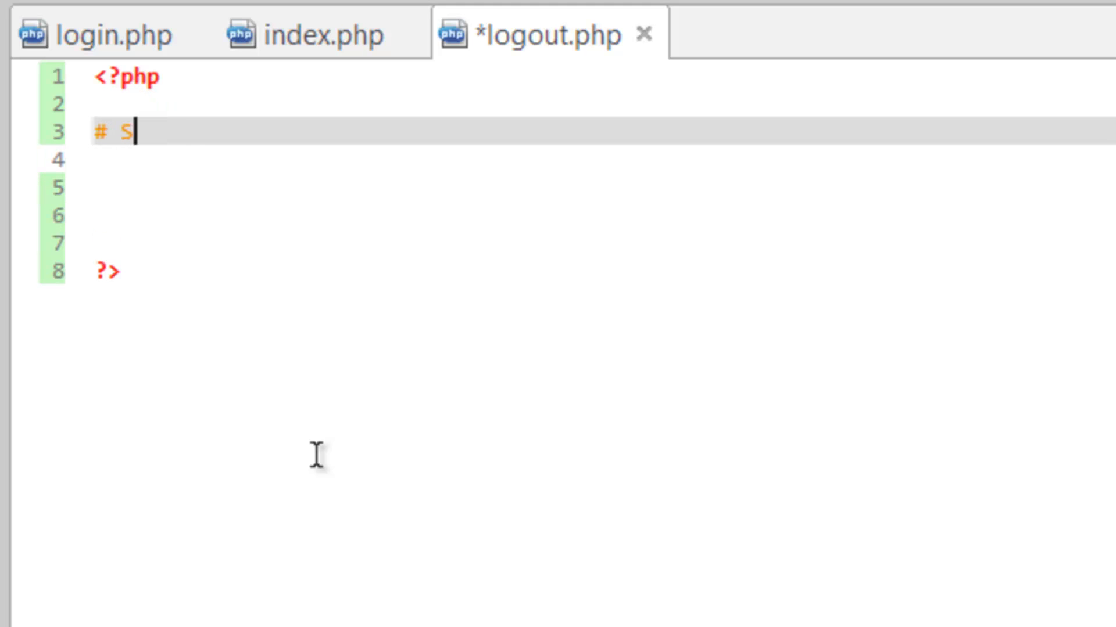
pyautogui.write('tart Session:')
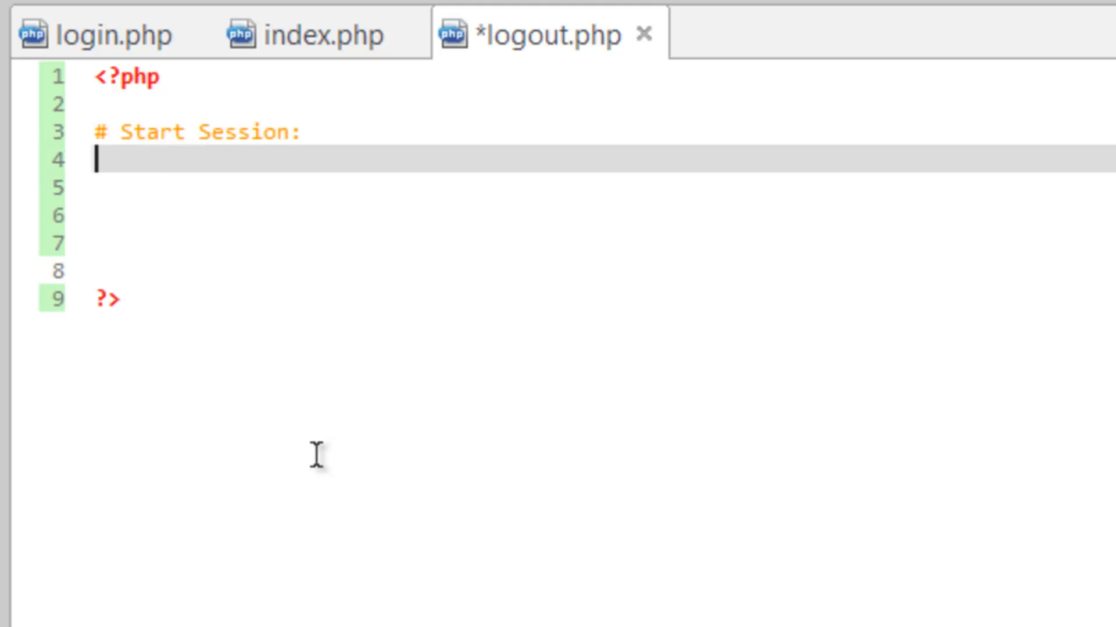
pyautogui.write('ses')
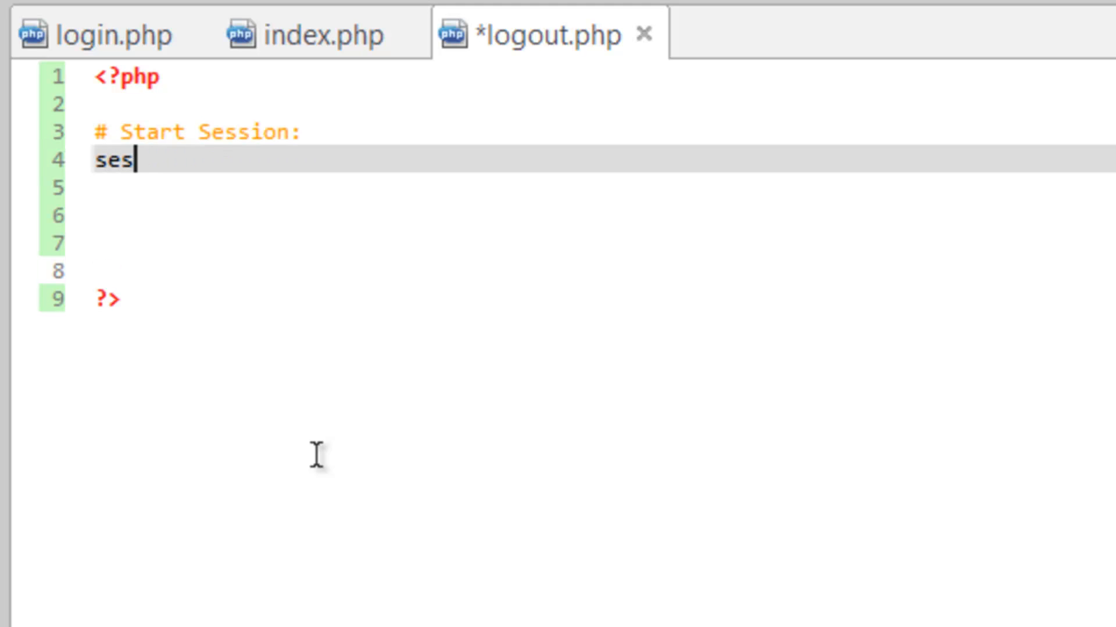
pyautogui.write('sion_start();')
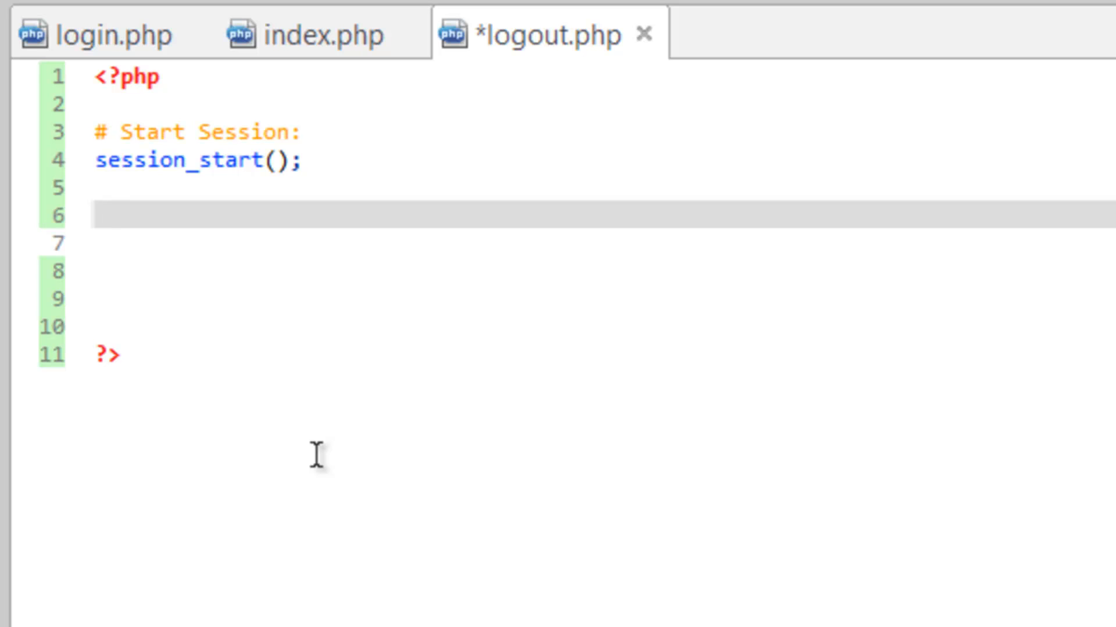
# Step: Add unset($_SESSION['username']); with the comment // Delete the username key
pyautogui.click(96, 213)
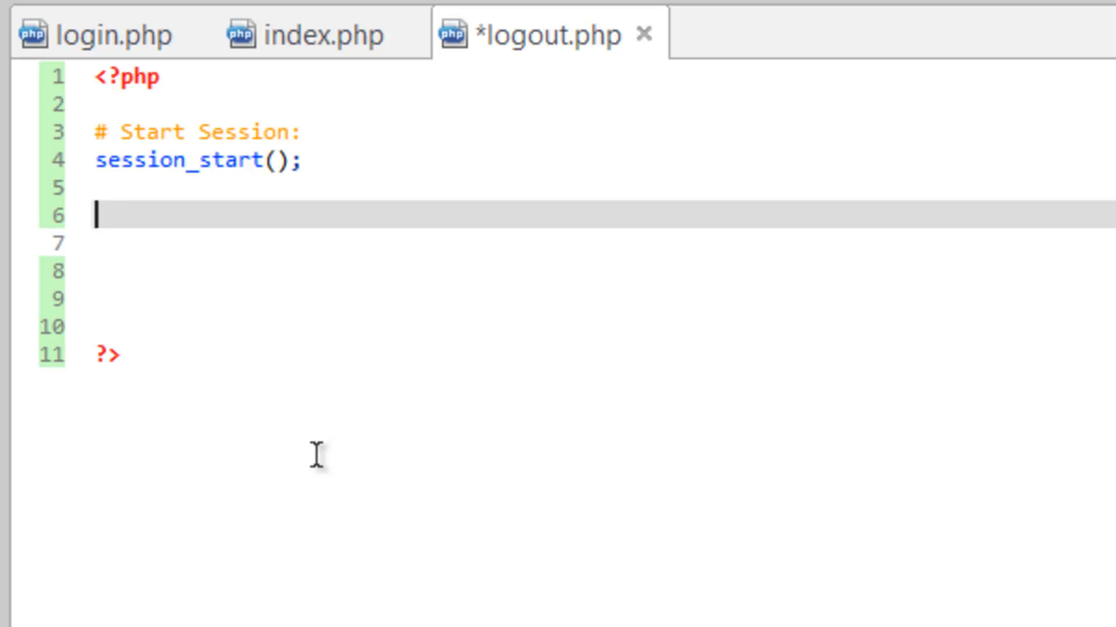
pyautogui.write('unset(')
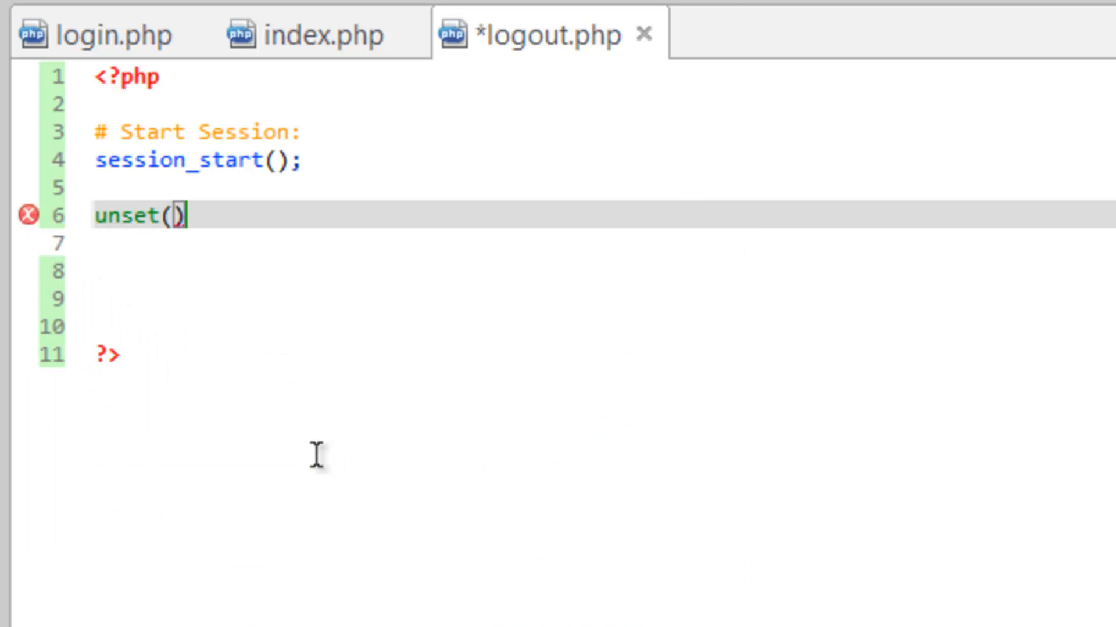
pyautogui.write('$')
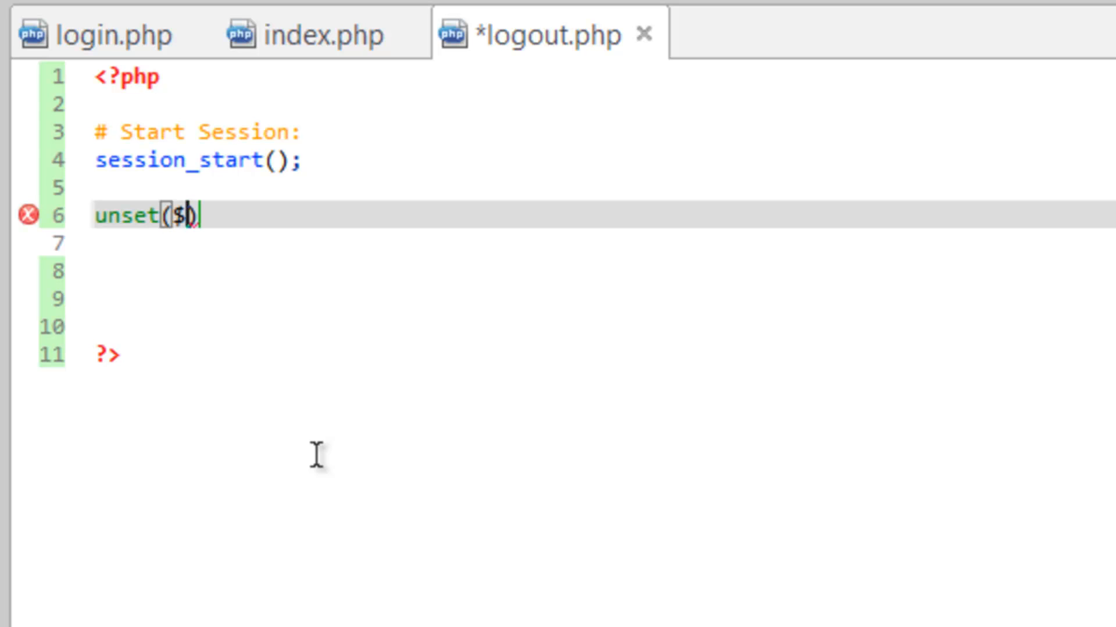
pyautogui.write('_SESSION')
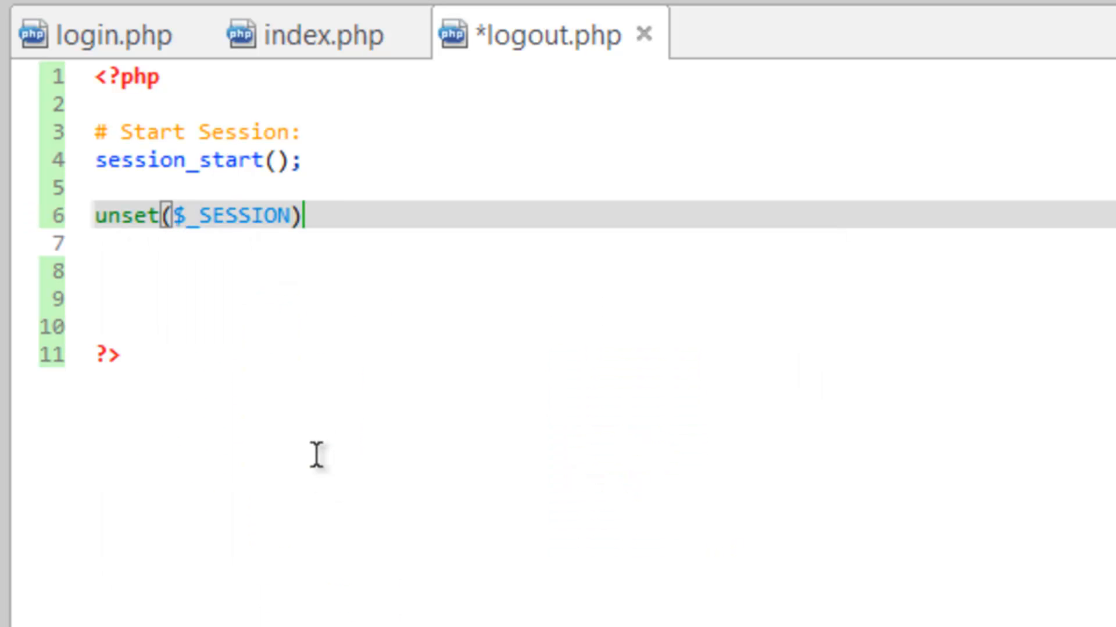
pyautogui.write("['']")
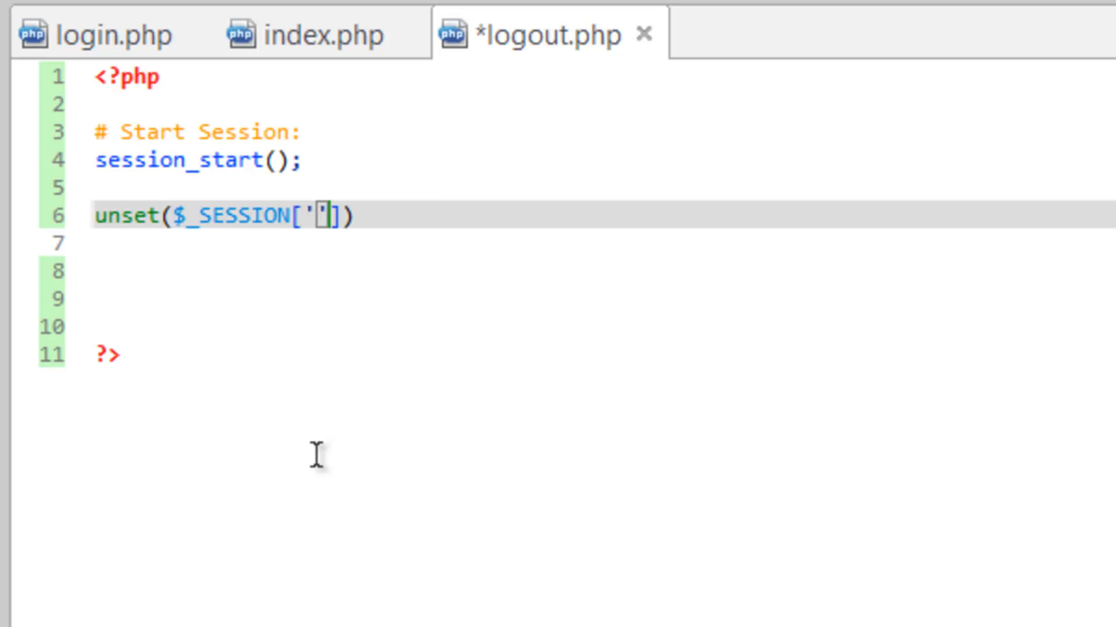
pyautogui.write('username')
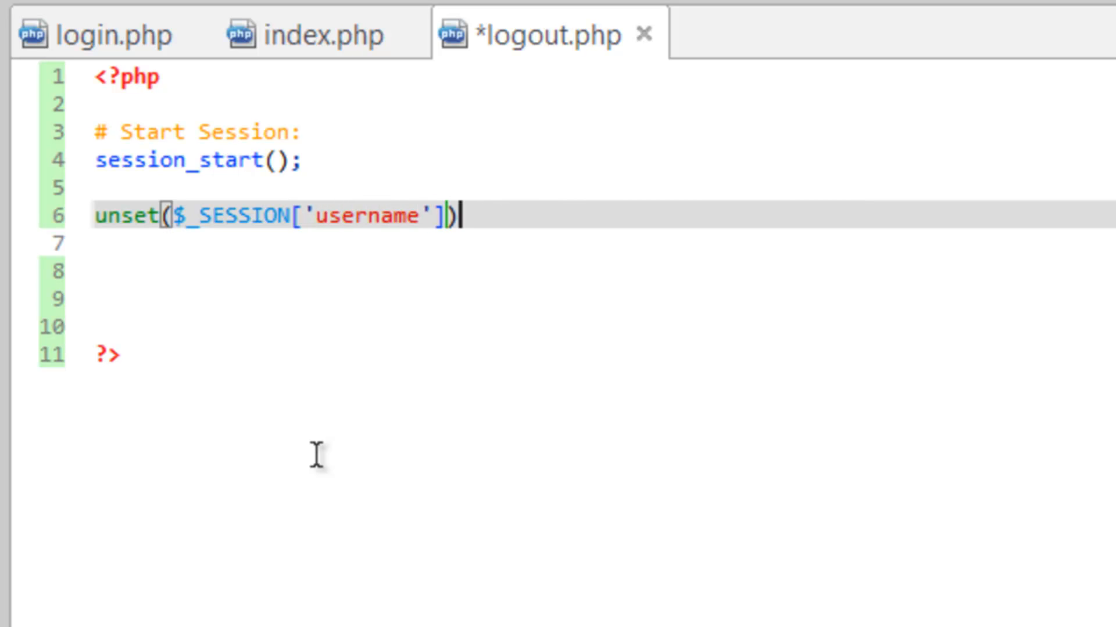
pyautogui.write(';')
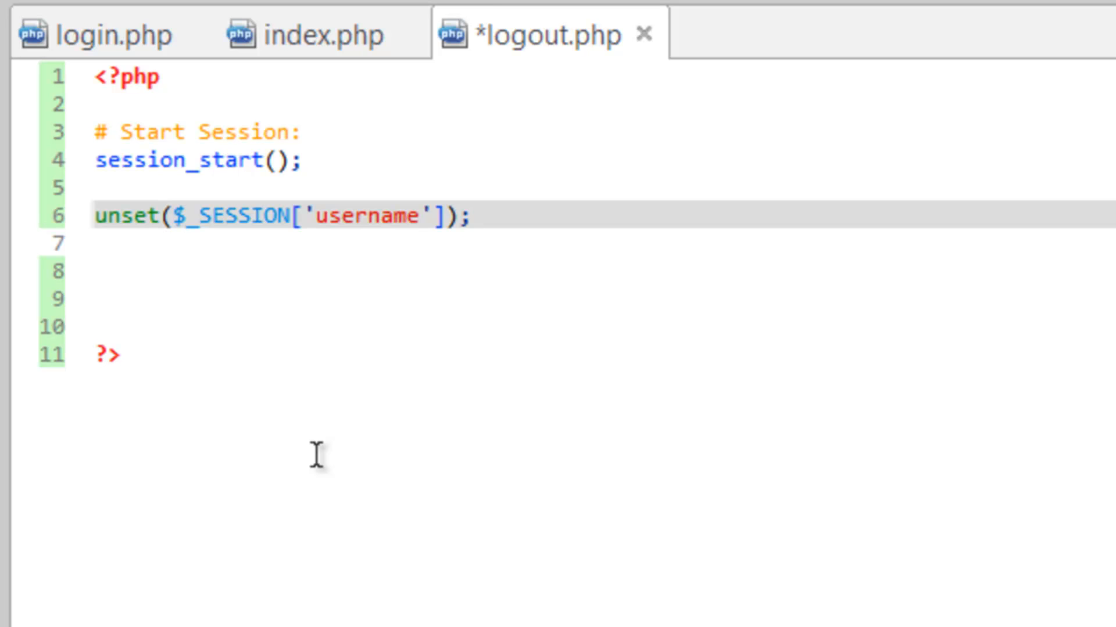
pyautogui.write('// De')
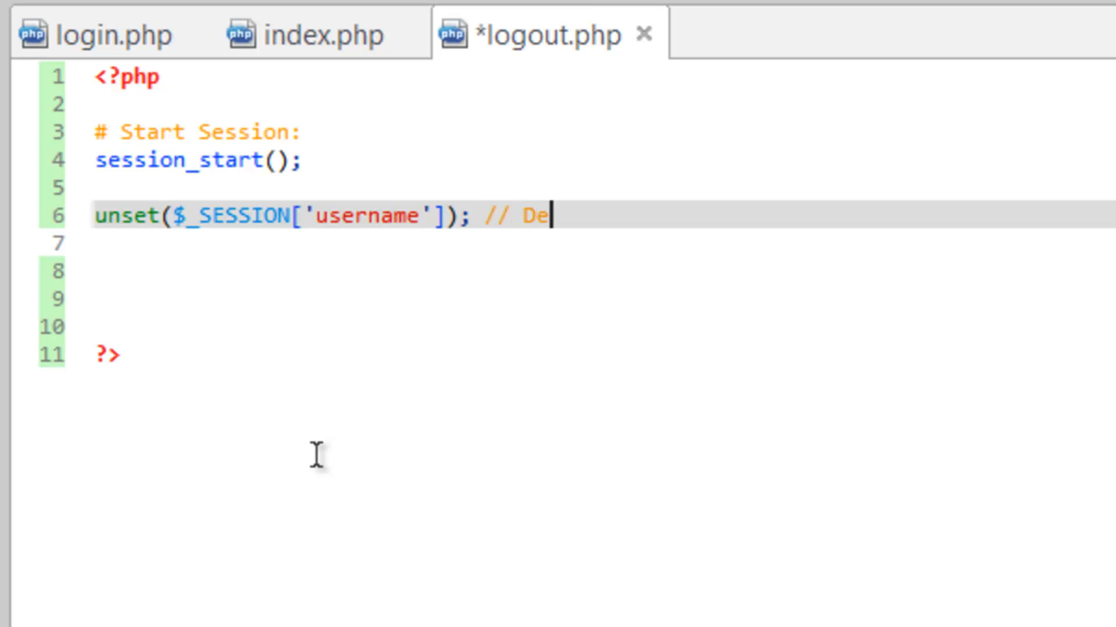
pyautogui.write('lete t')
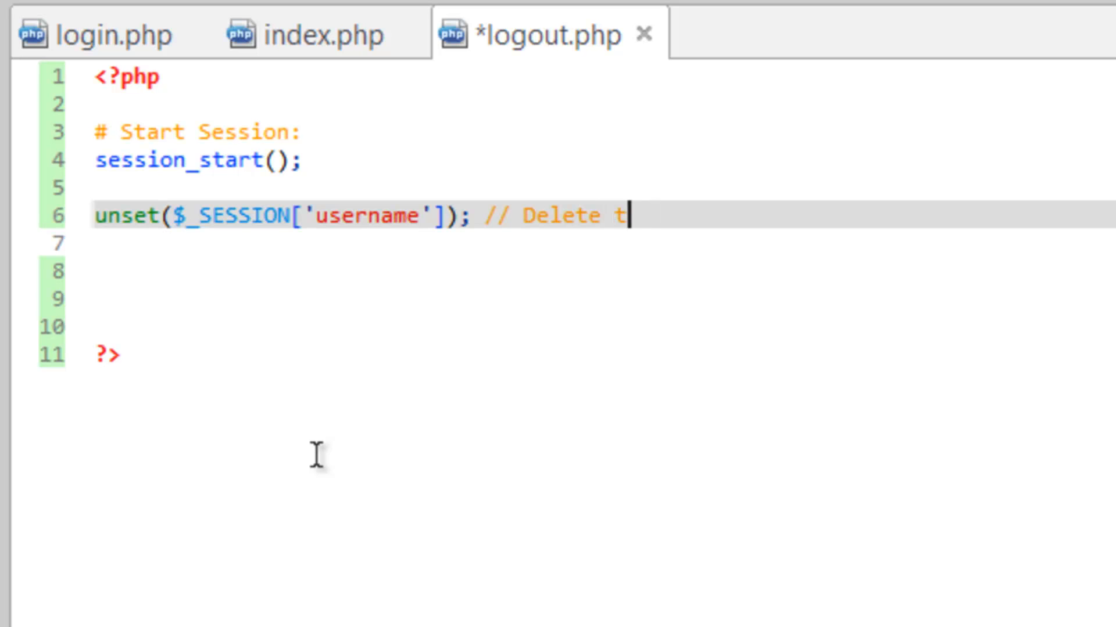
pyautogui.write('he username key')
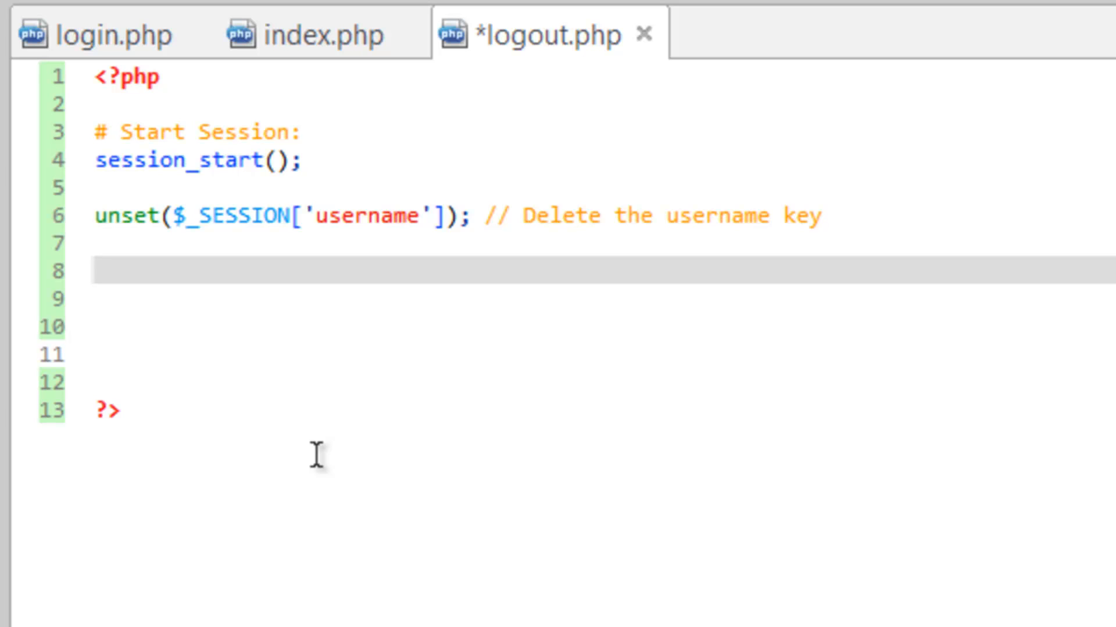
# Step: Add a commented-out //session_destroy(); noting it would delete all of the session keys
pyautogui.click(99, 271)
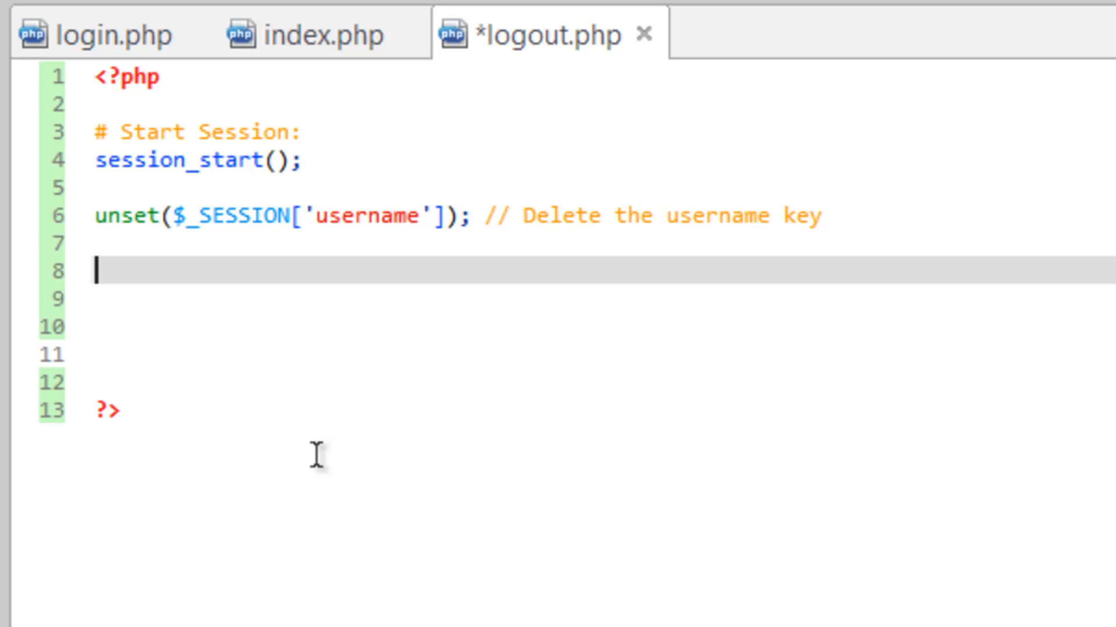
pyautogui.write('session')
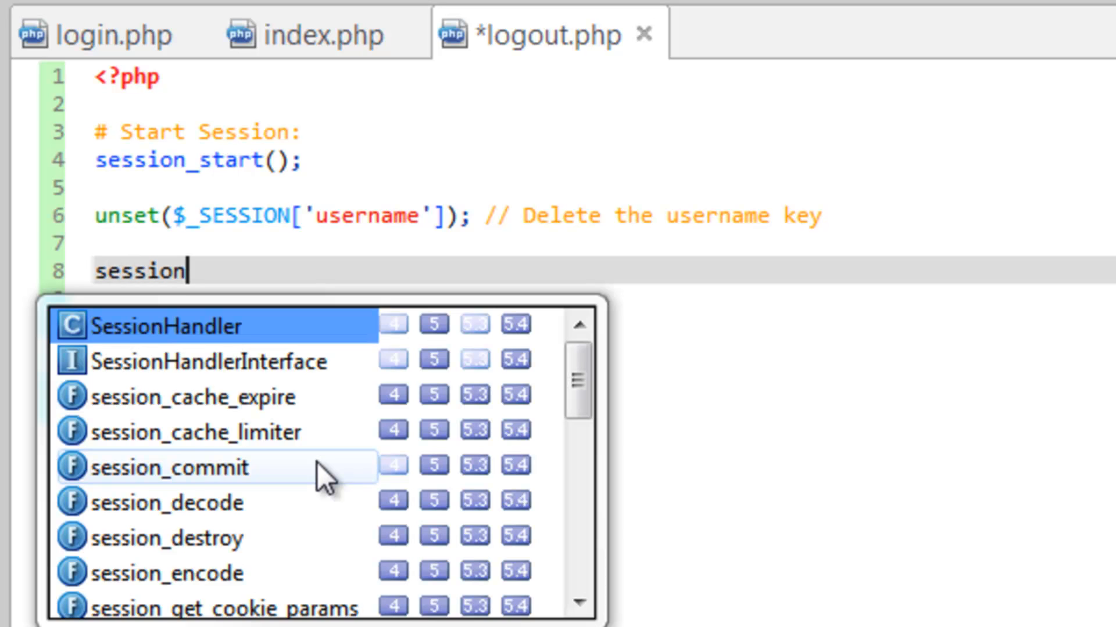
pyautogui.write('_destroy();')
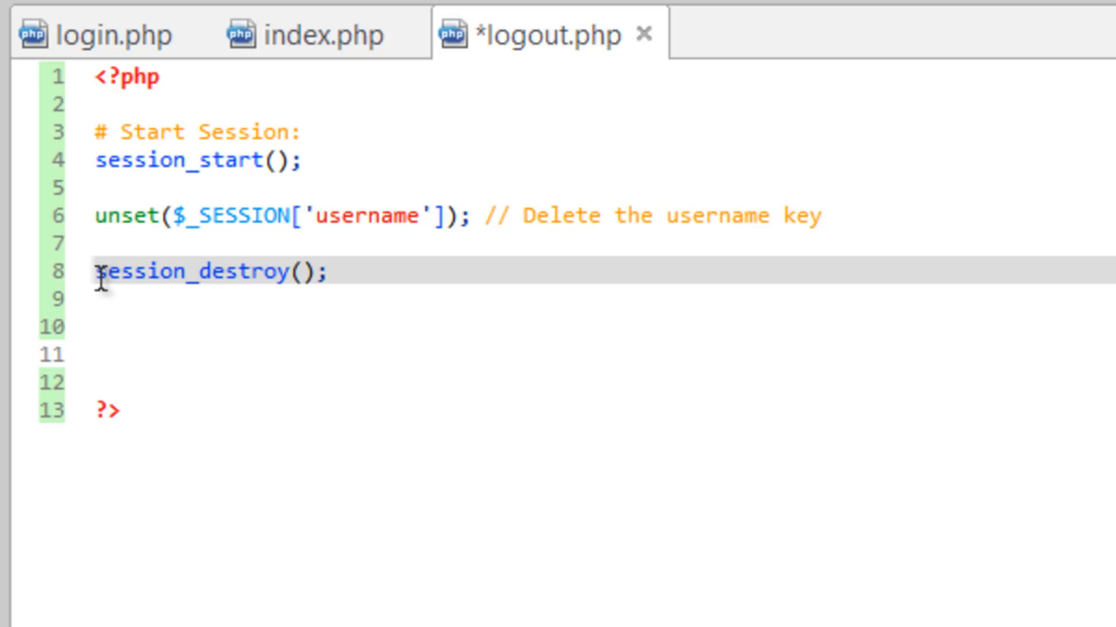
pyautogui.write('//')
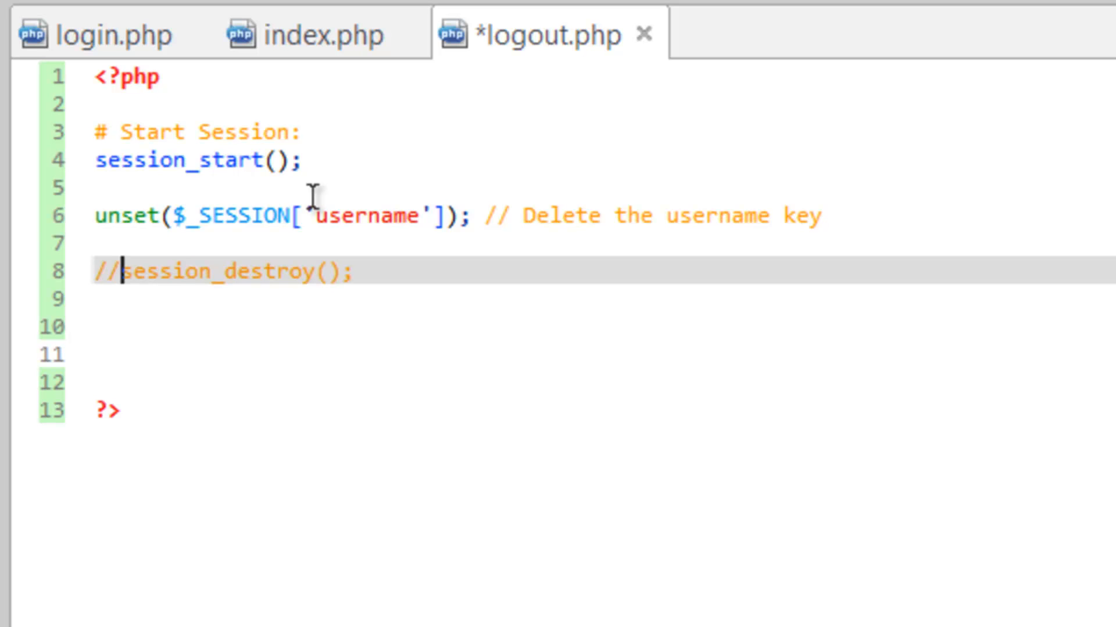
pyautogui.click(242, 326)
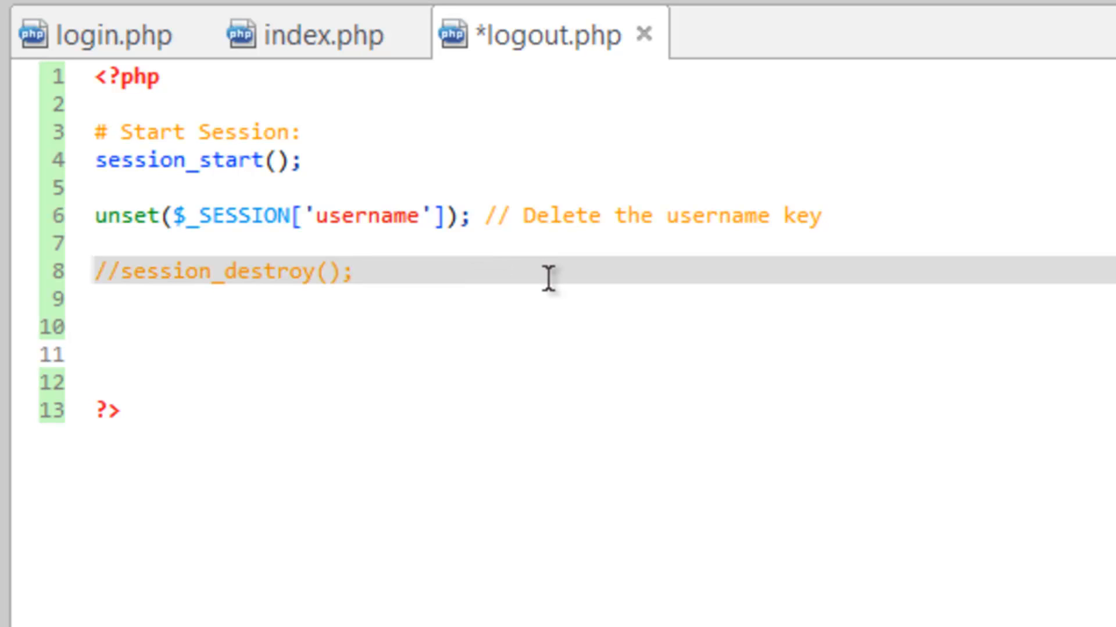
pyautogui.write('.')
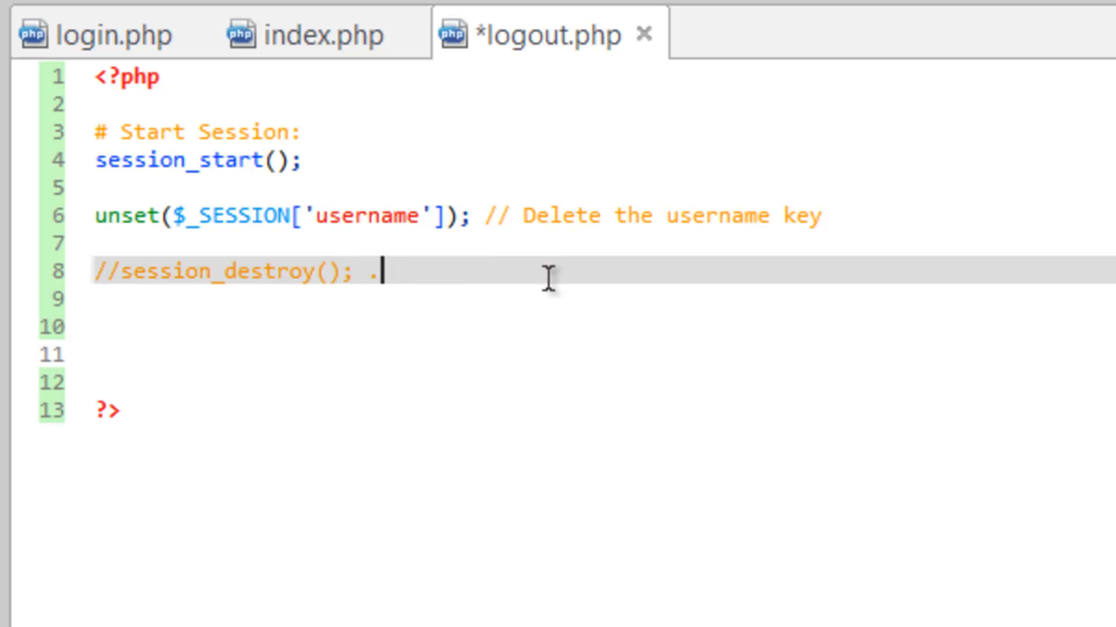
pyautogui.write('/ This woul')
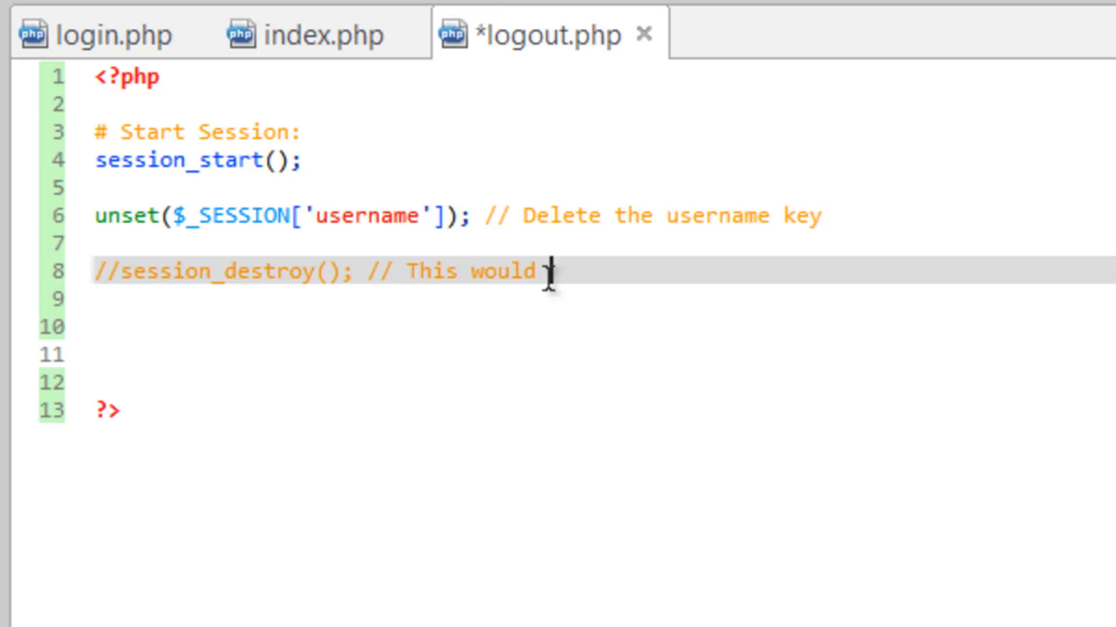
pyautogui.write('delete')
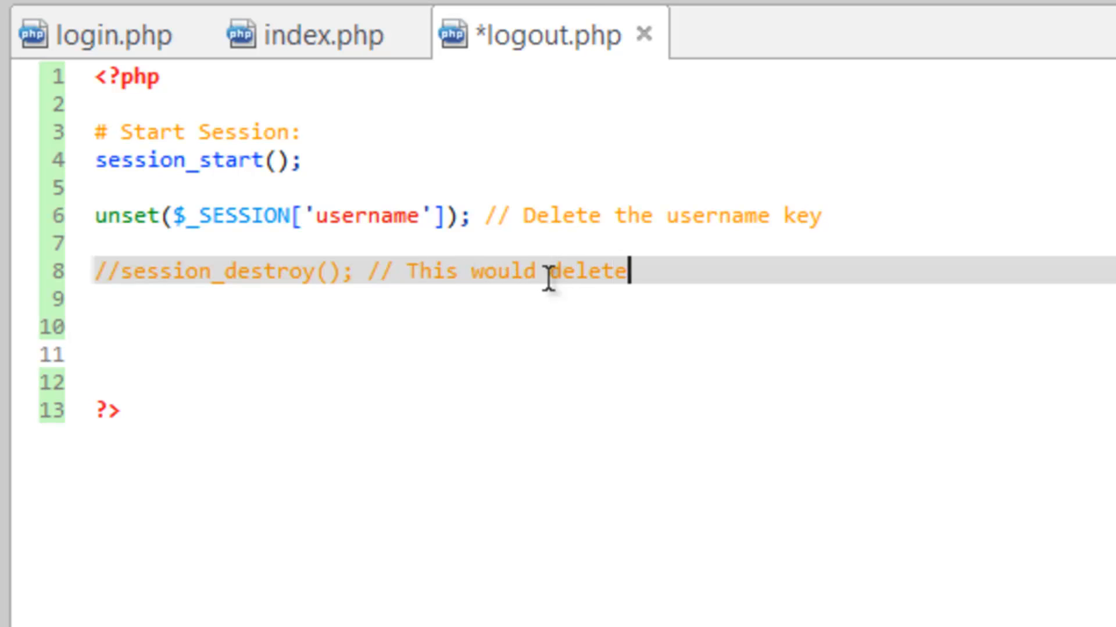
pyautogui.write('all ofthe')
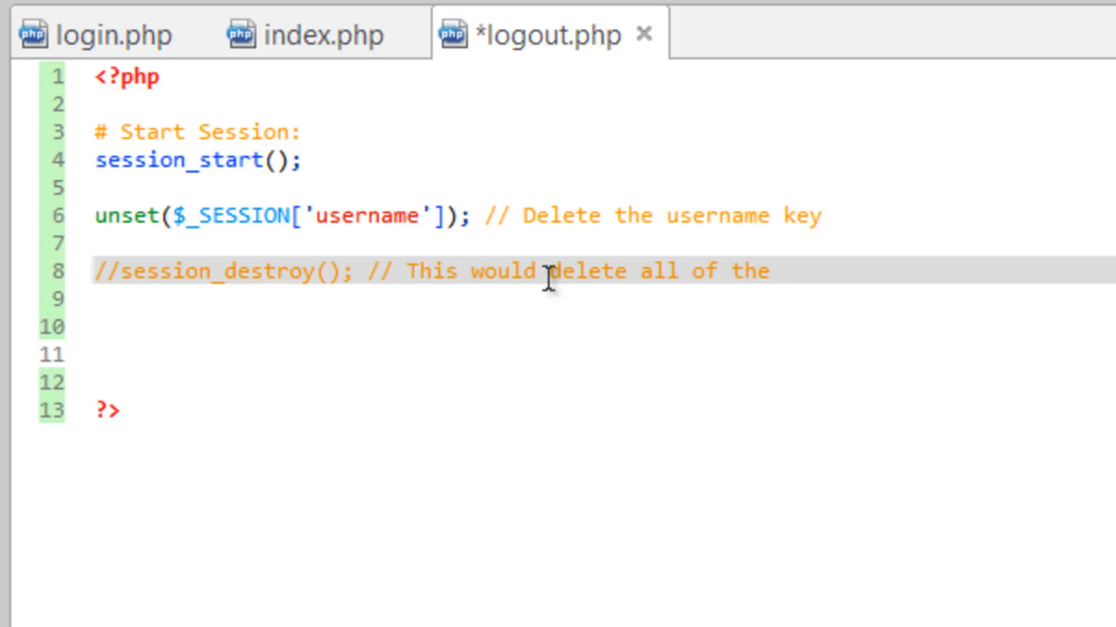
pyautogui.write('session')
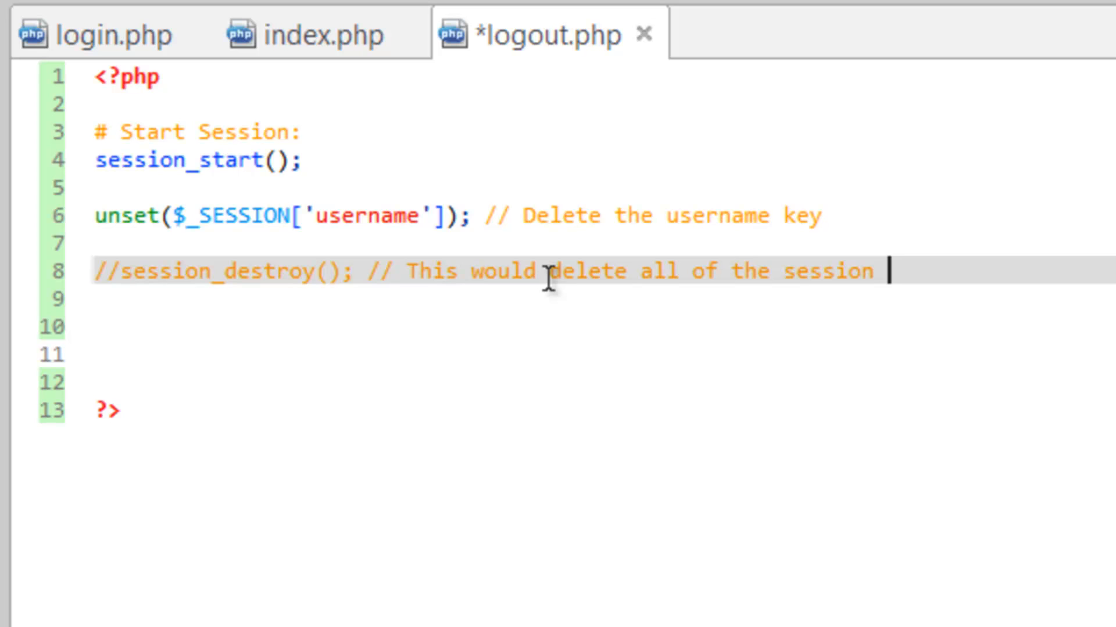
pyautogui.write('keys')
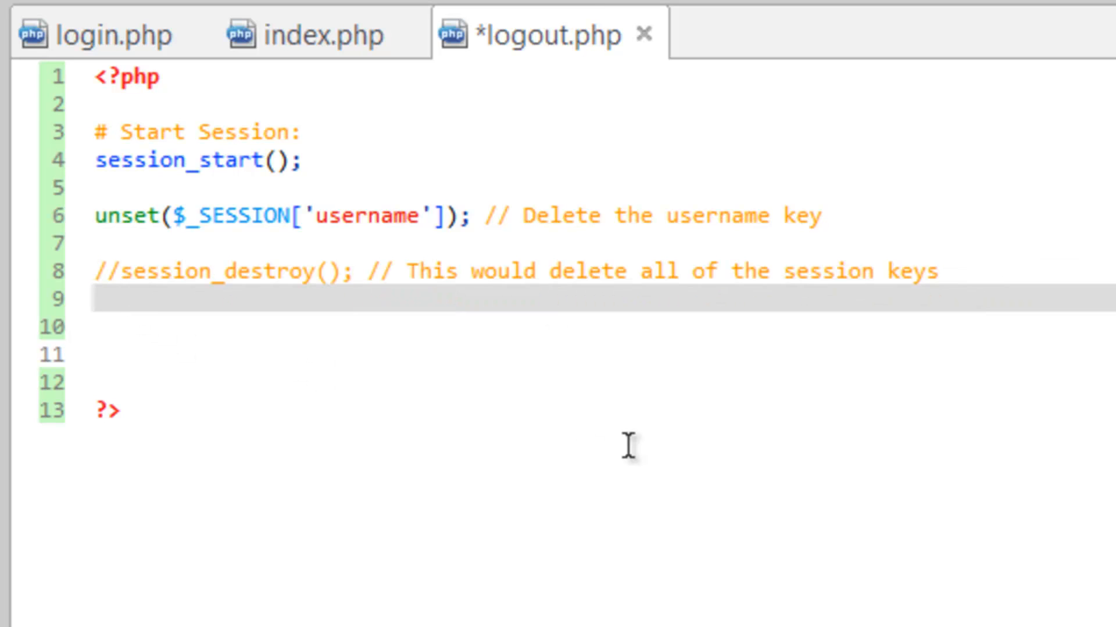
pyautogui.moveTo(566, 447)
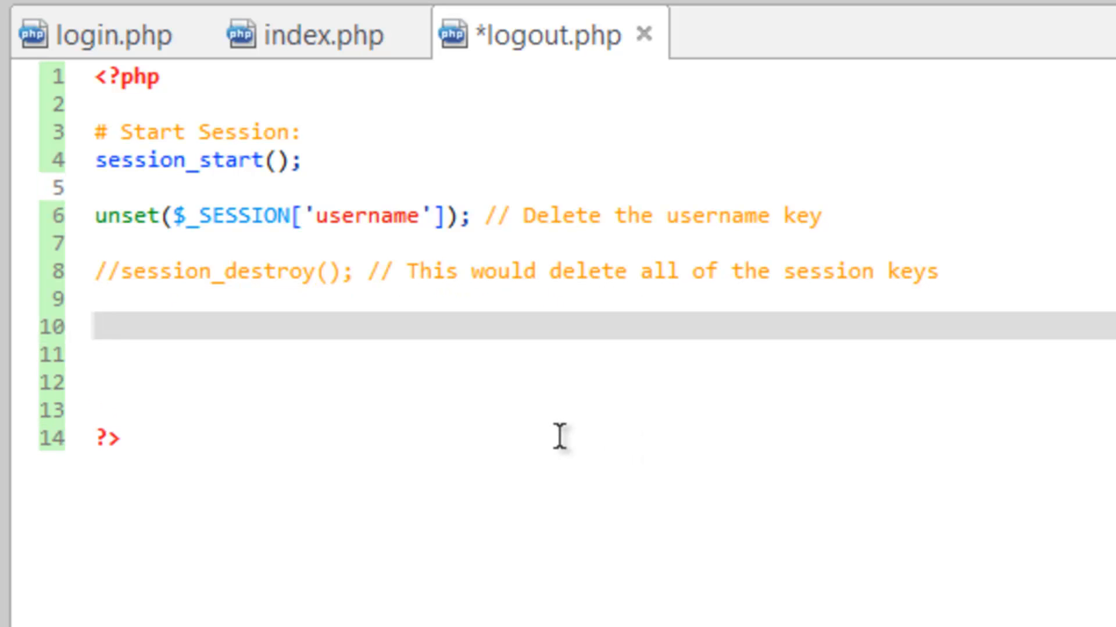
# Step: Add header('Location: login.php'); so logout.php redirects to the login page
pyautogui.write('hea')
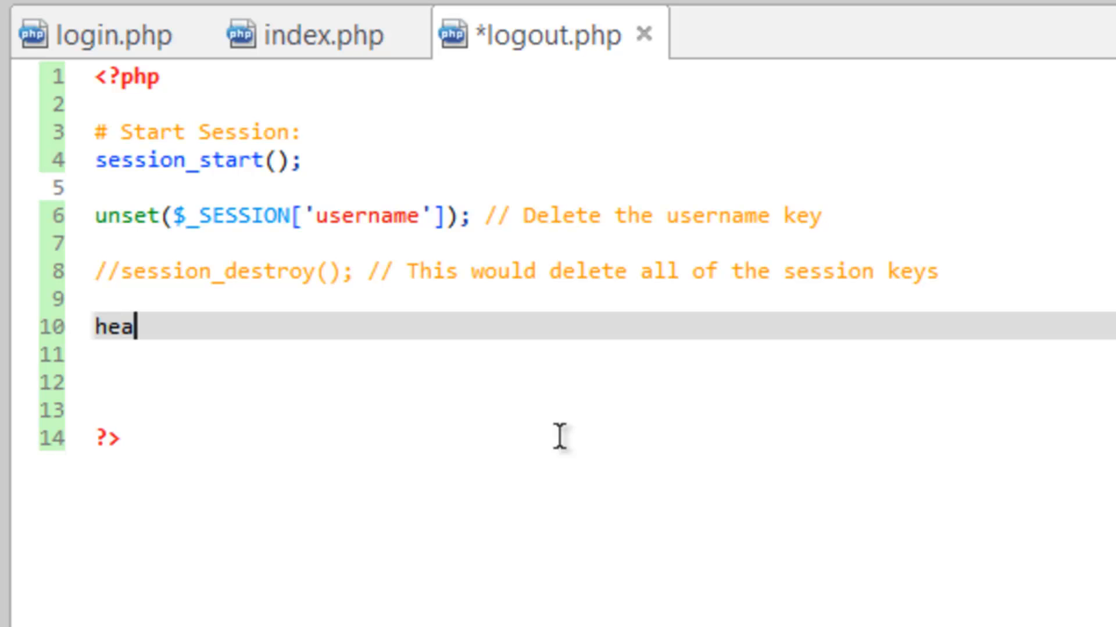
pyautogui.write('der(')
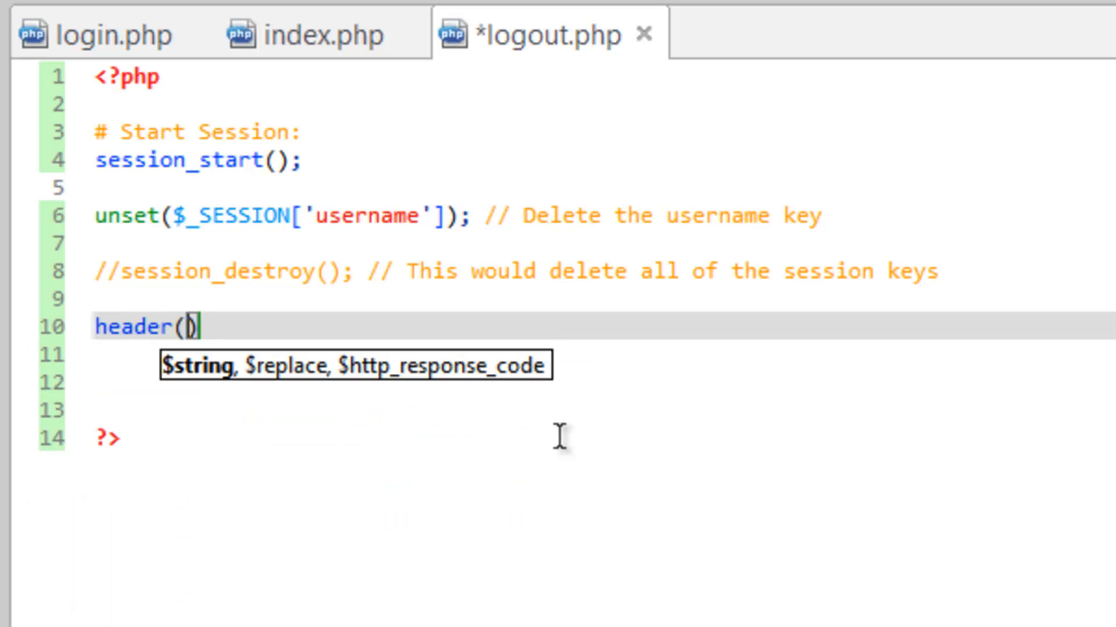
pyautogui.write("'Location'")
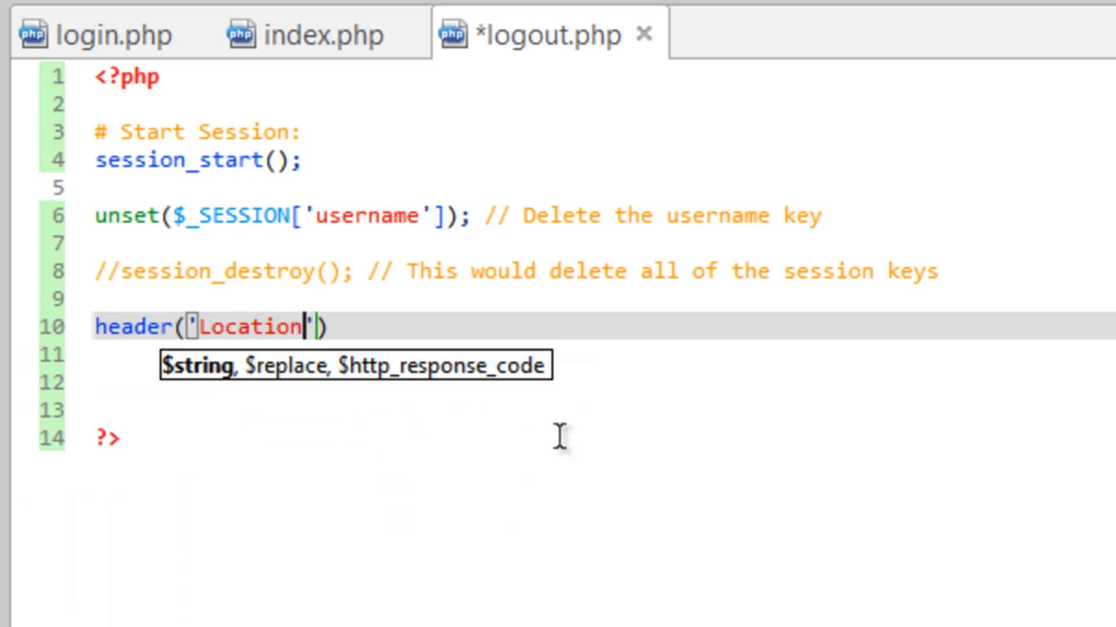
pyautogui.write(': login')
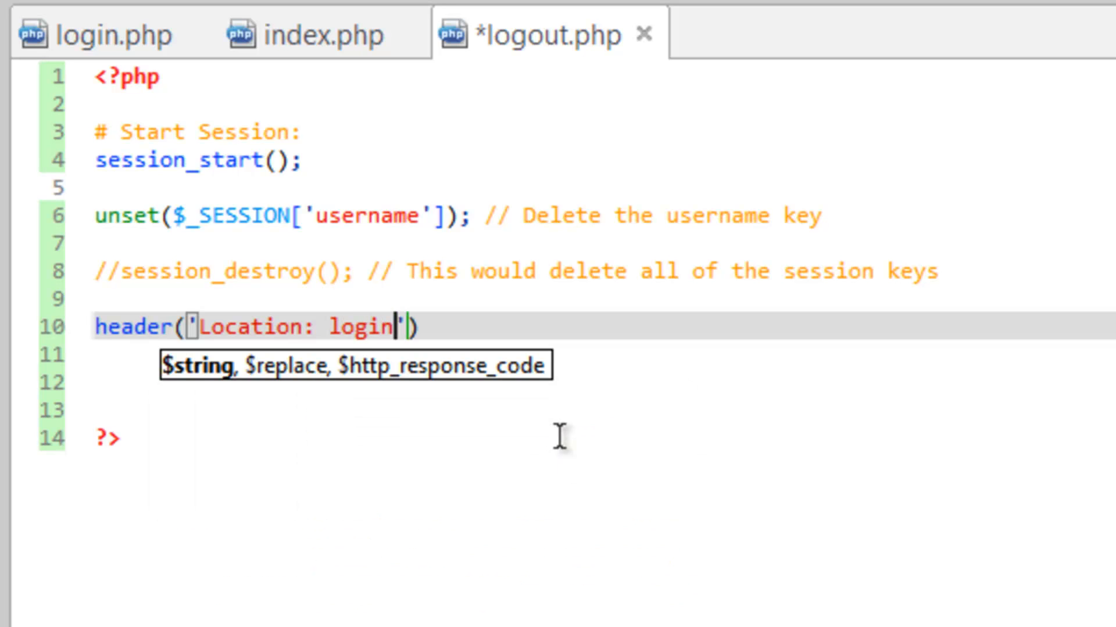
pyautogui.write('.php')
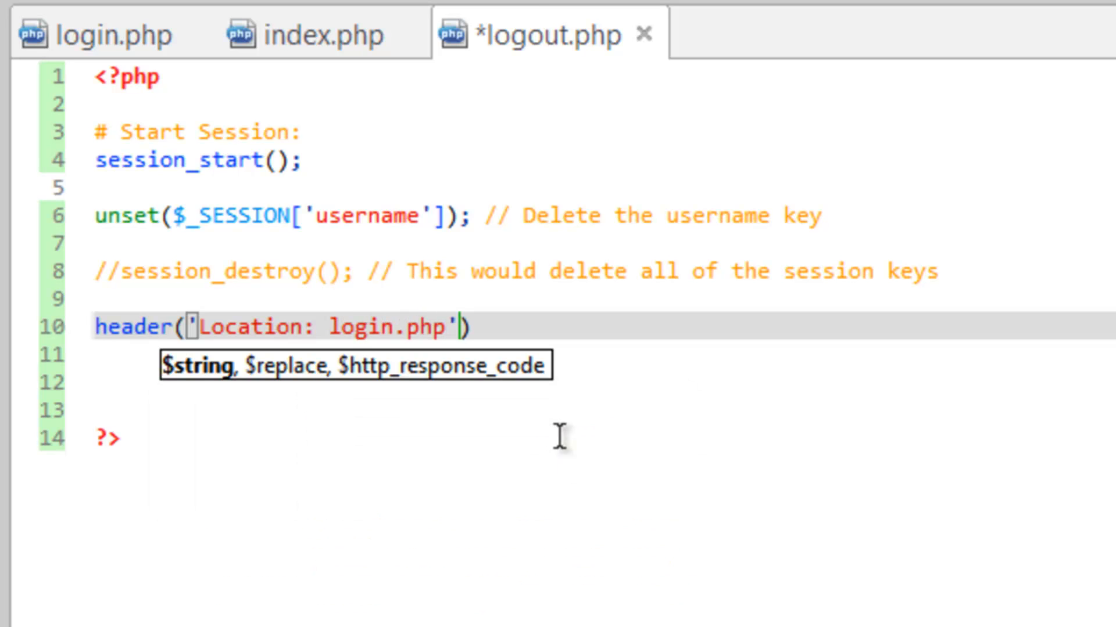
pyautogui.write(';')
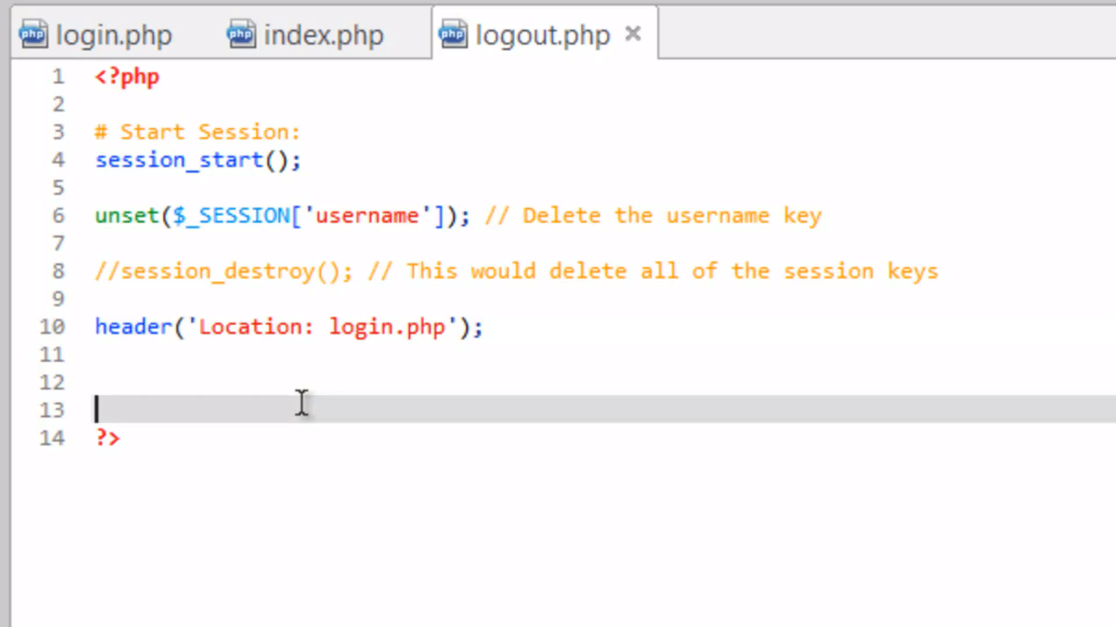
# Step: Remove the extra blank line and add the comment // Redirect to login.php
pyautogui.press('Backspace')
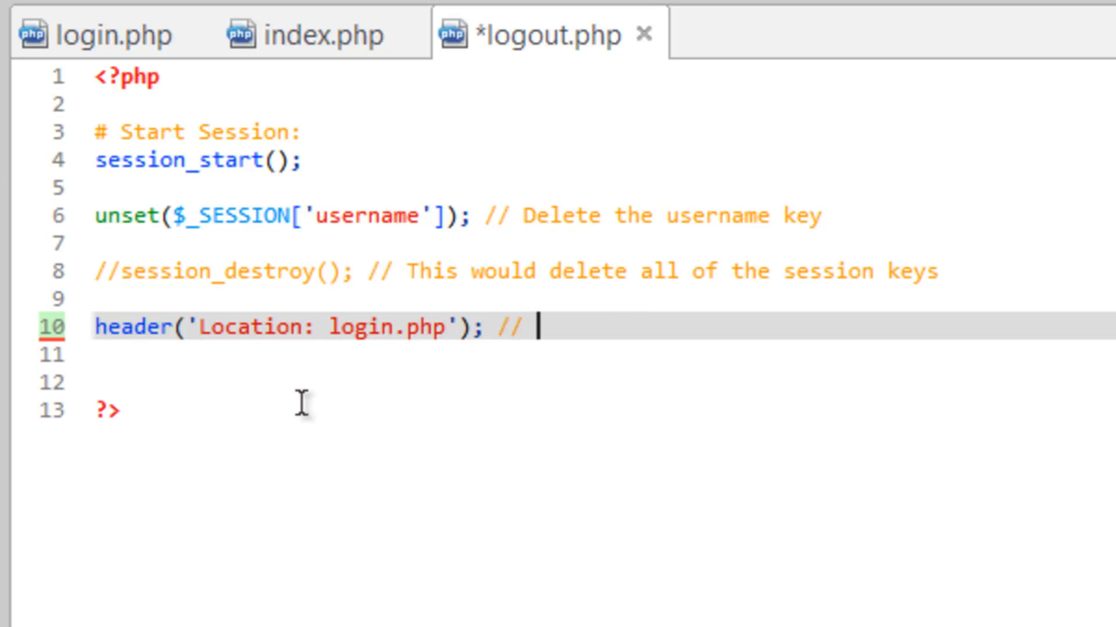
pyautogui.write('Redirect to')
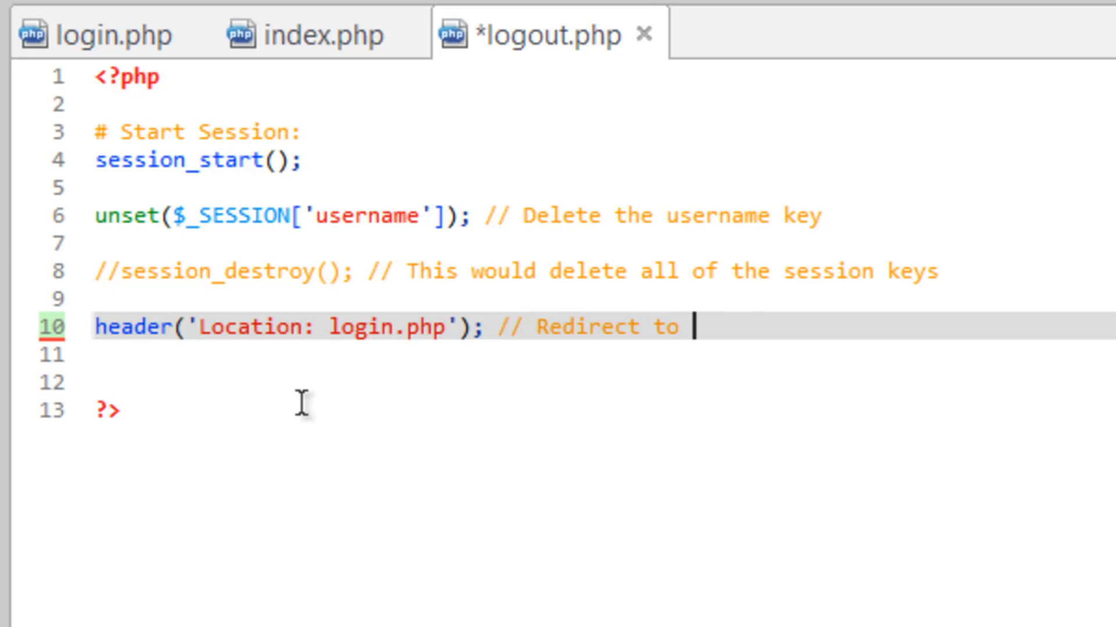
pyautogui.write('login.php')
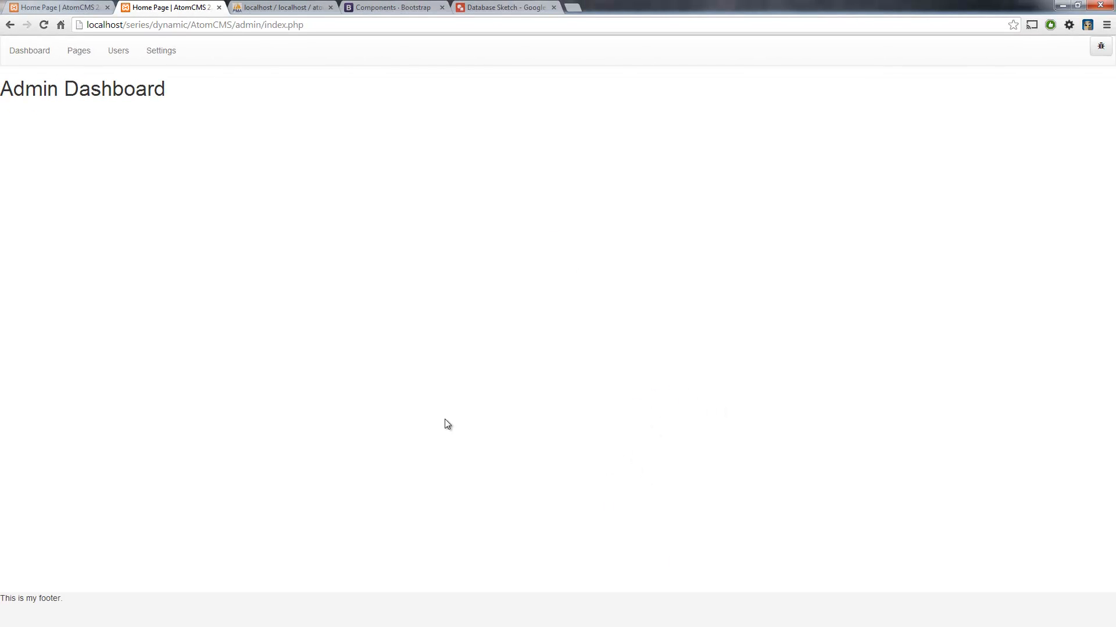
pyautogui.moveTo(633, 264)
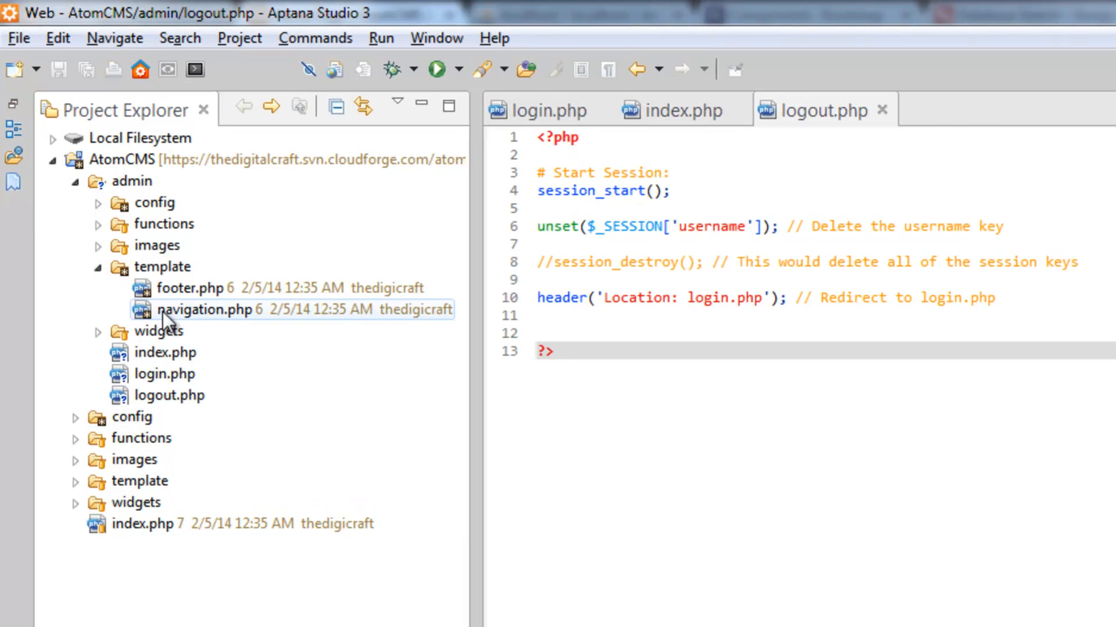
# Step: In template/navigation.php duplicate the Settings <li> as a Logout item linking to logout.php and save
pyautogui.doubleClick(206, 309)
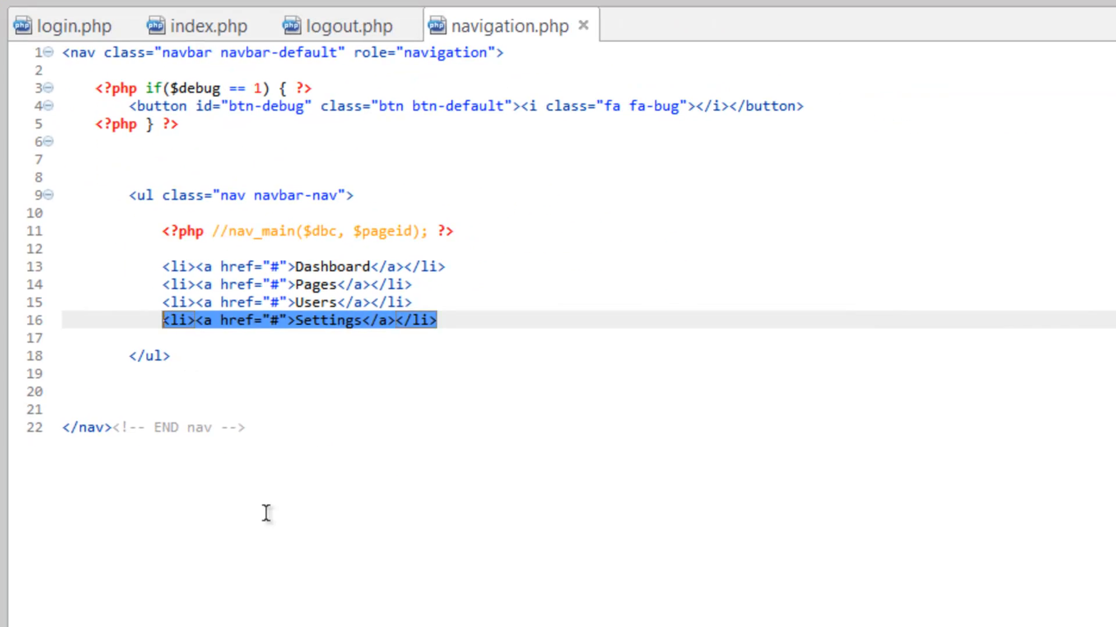
pyautogui.press('ctrl+v')
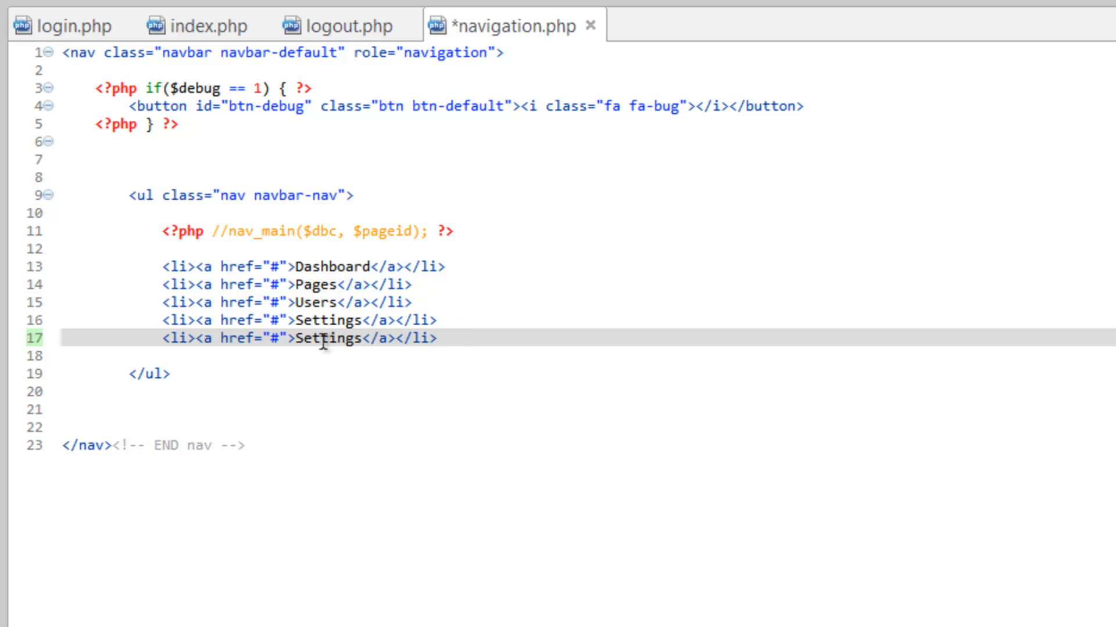
pyautogui.doubleClick(327, 339)
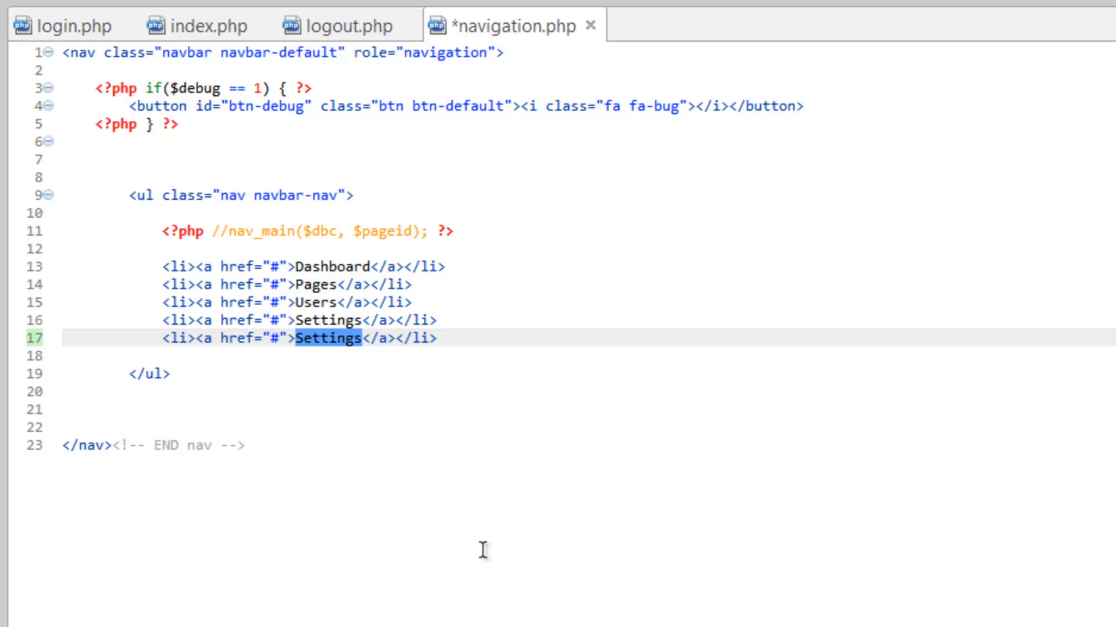
pyautogui.write('Logout')
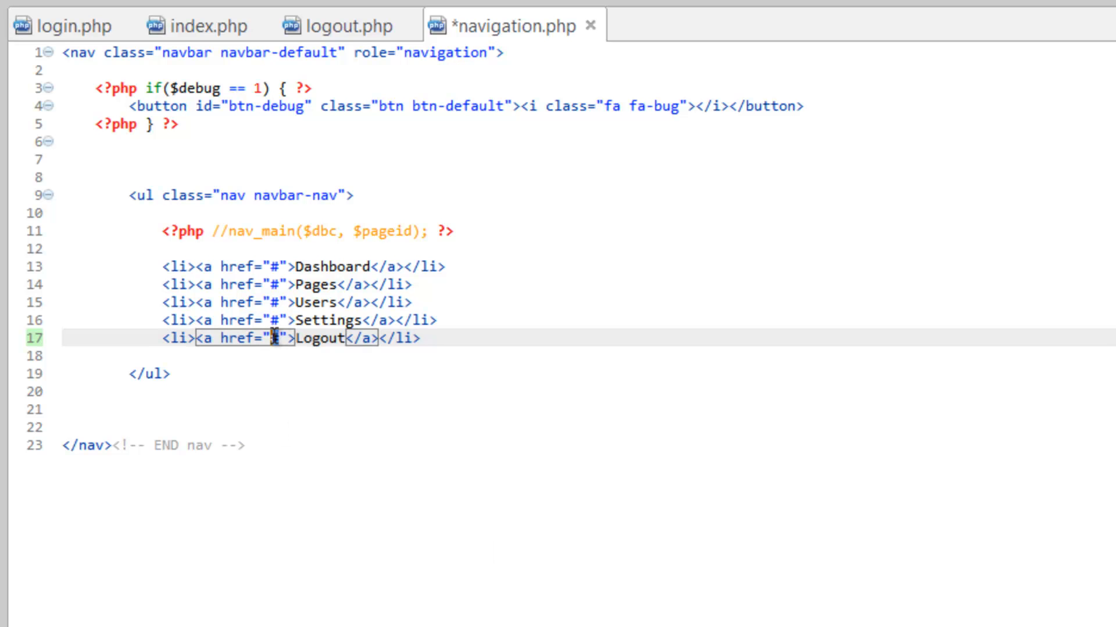
pyautogui.write('logout.php')
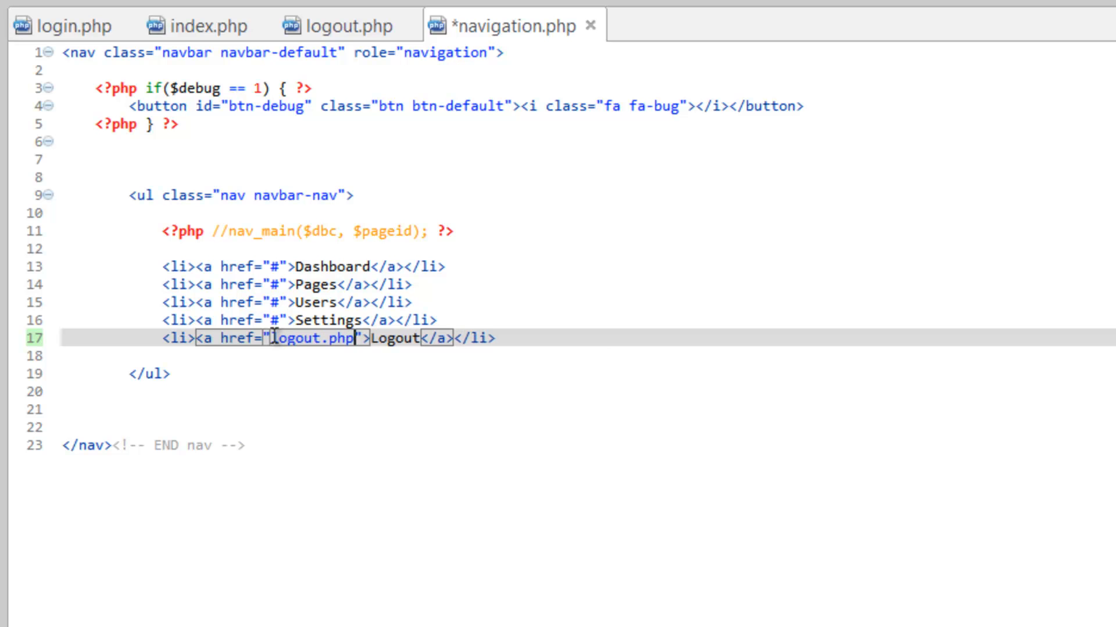
pyautogui.press('ctrl+s')
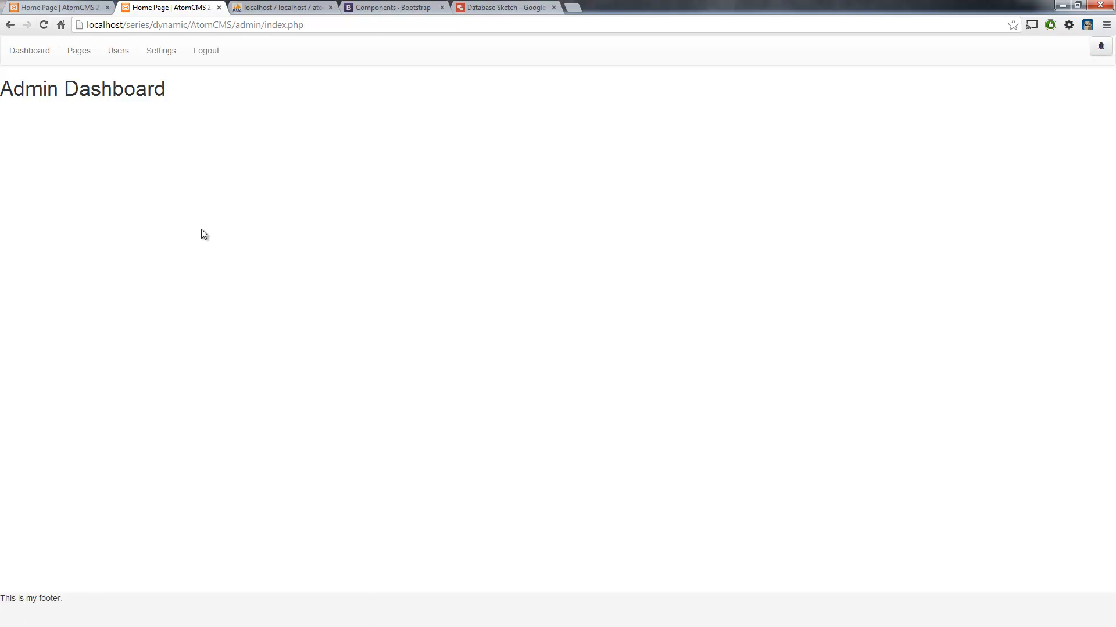
pyautogui.moveTo(206, 50)
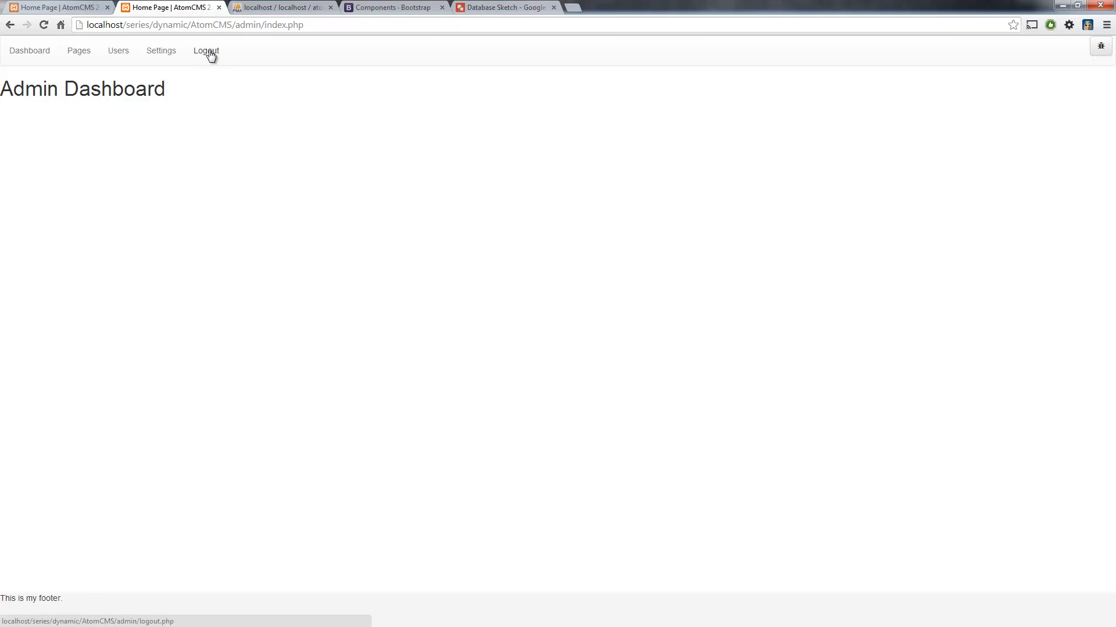
# Step: Log out via the navbar Logout link, then visit admin/index.php and land back on login.php
pyautogui.click(205, 51)
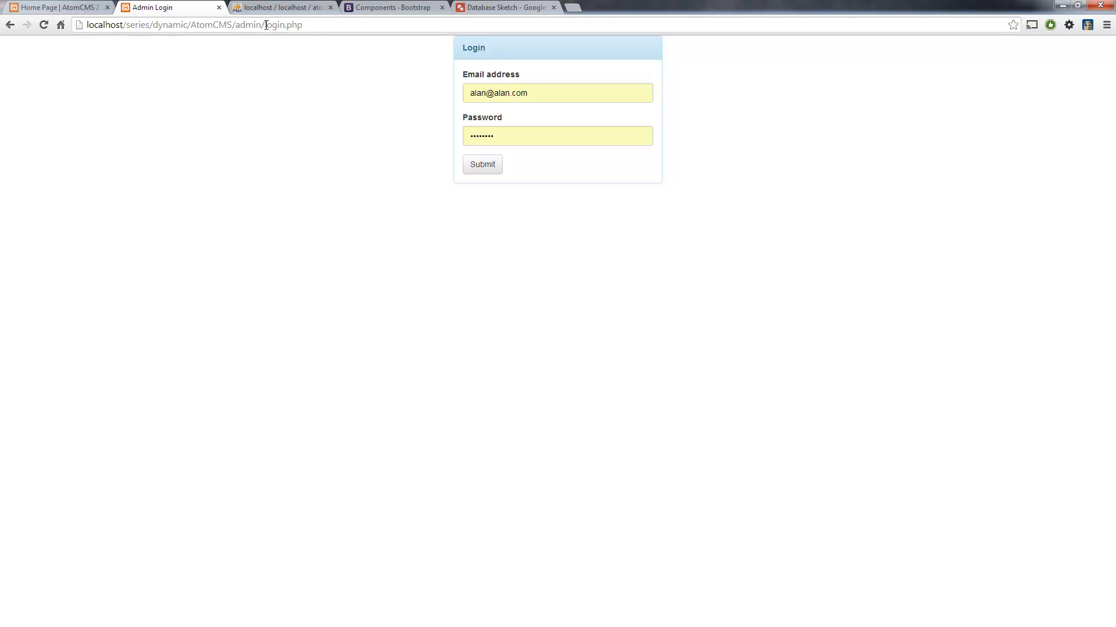
pyautogui.doubleClick(274, 25)
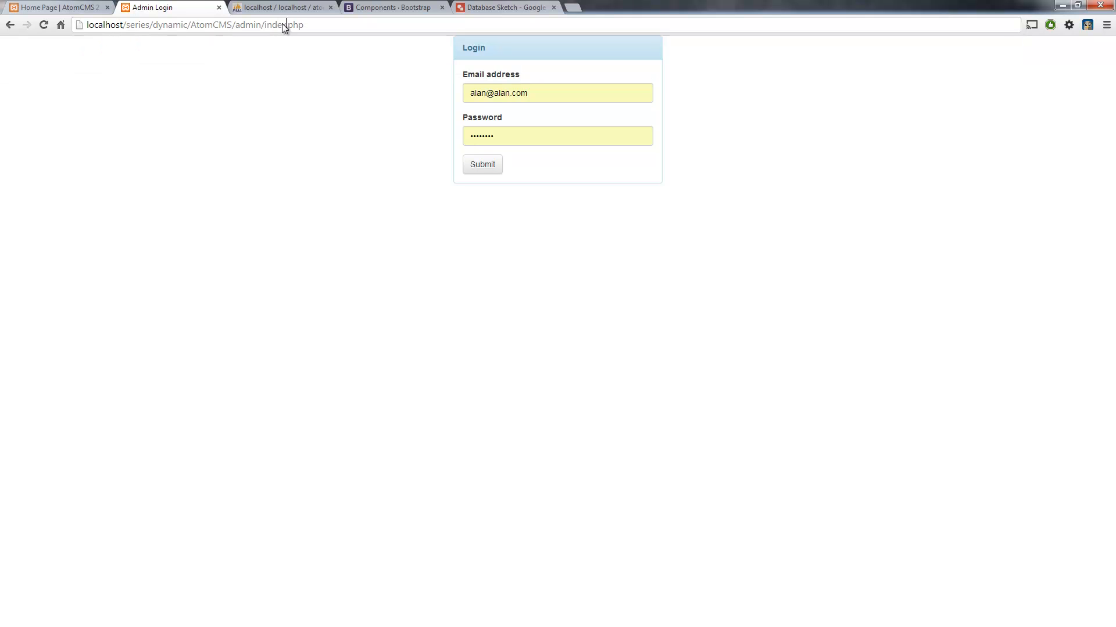
pyautogui.click(482, 164)
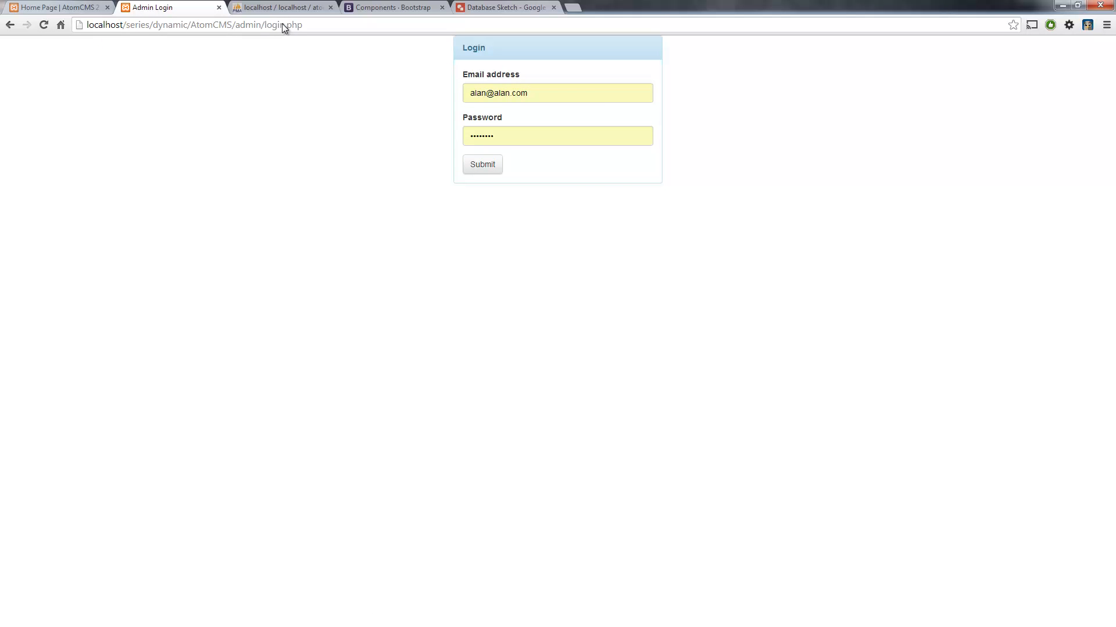